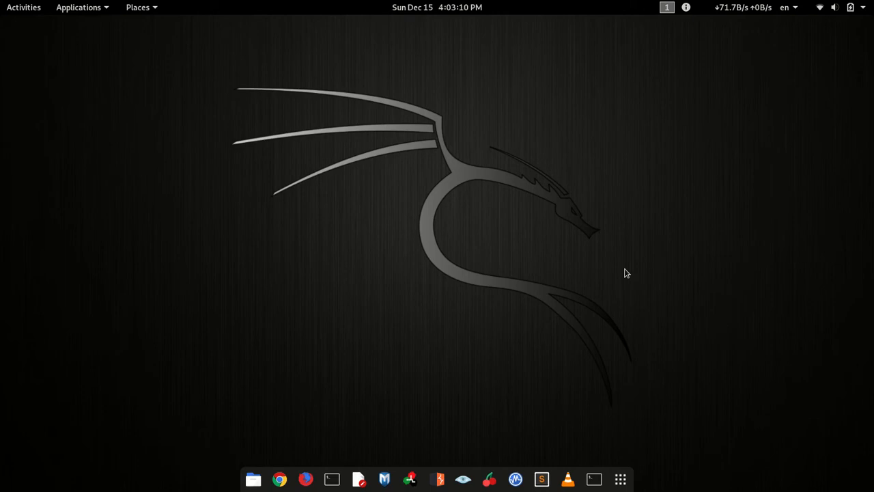
mouse_move(363, 336)
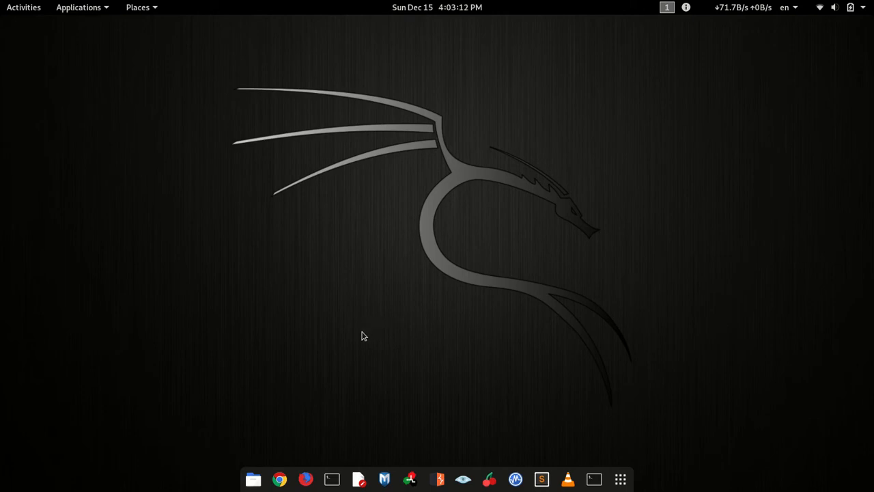
Step: Launch a new Terminal from the dock
left_click(331, 478)
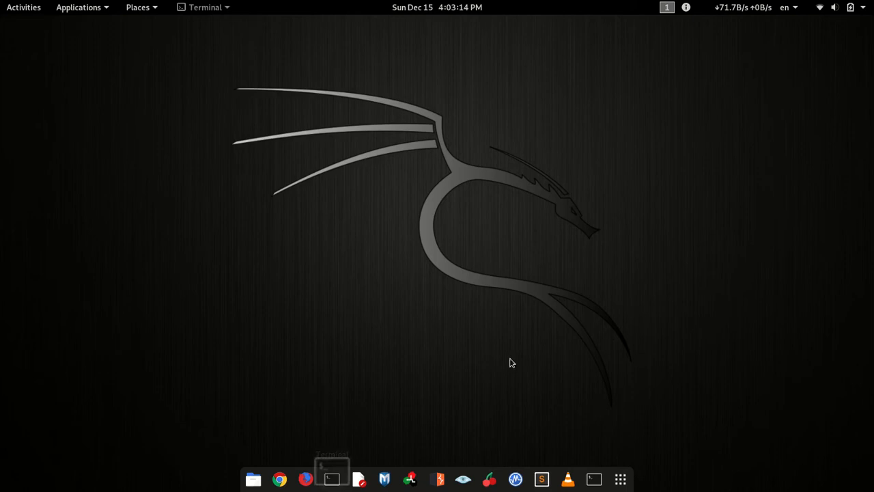
Step: Run 'apt install tor', which reports tor 0.4.1.6-1+b1 is already the newest version
left_click(331, 478)
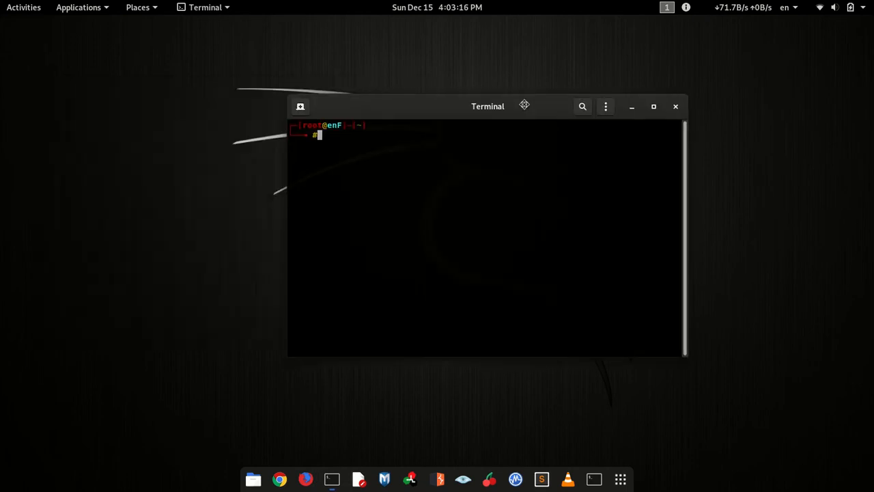
mouse_move(522, 172)
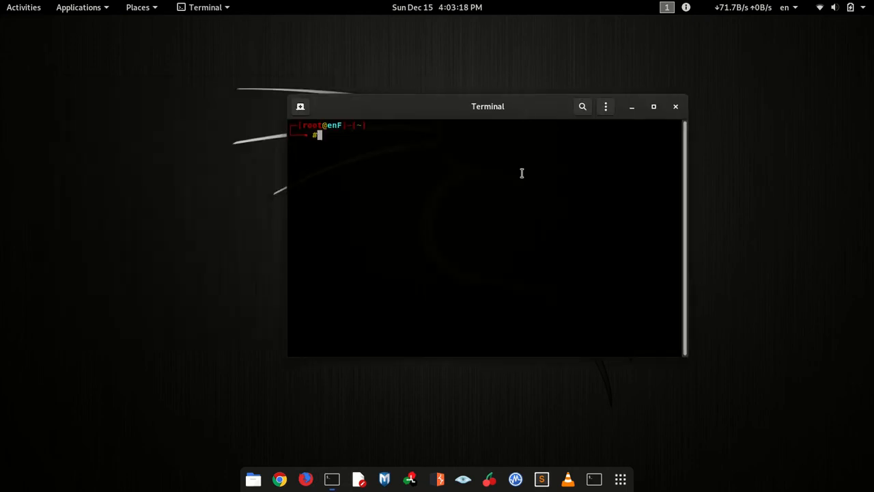
type("apt i")
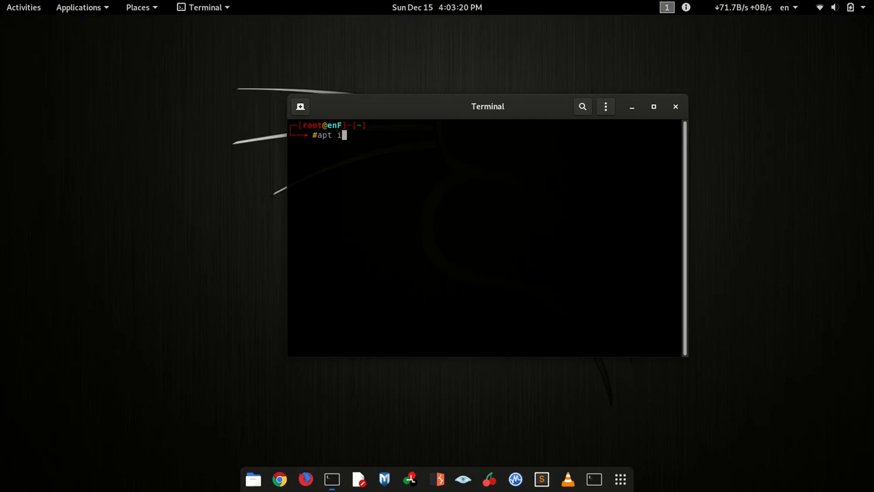
type("nstall")
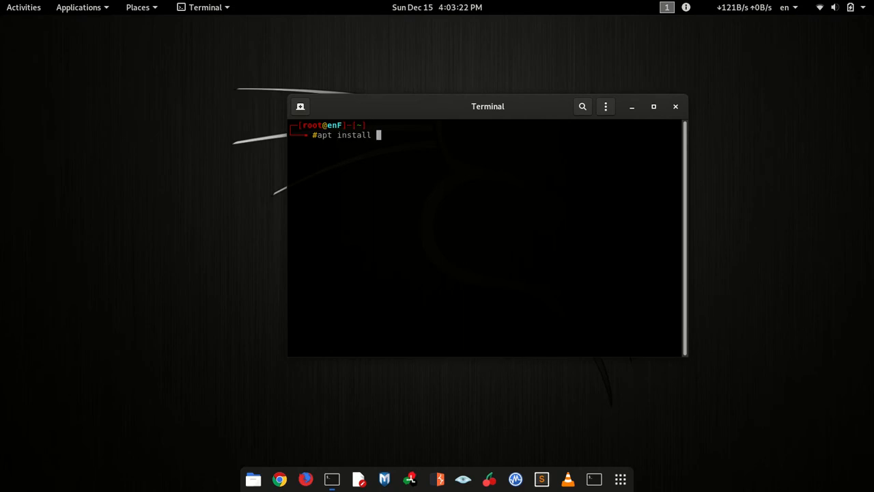
type("tor")
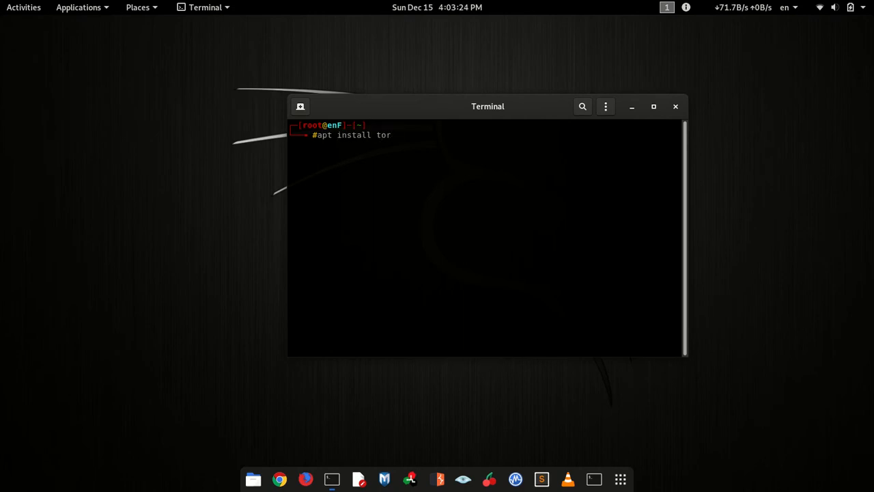
key("Return")
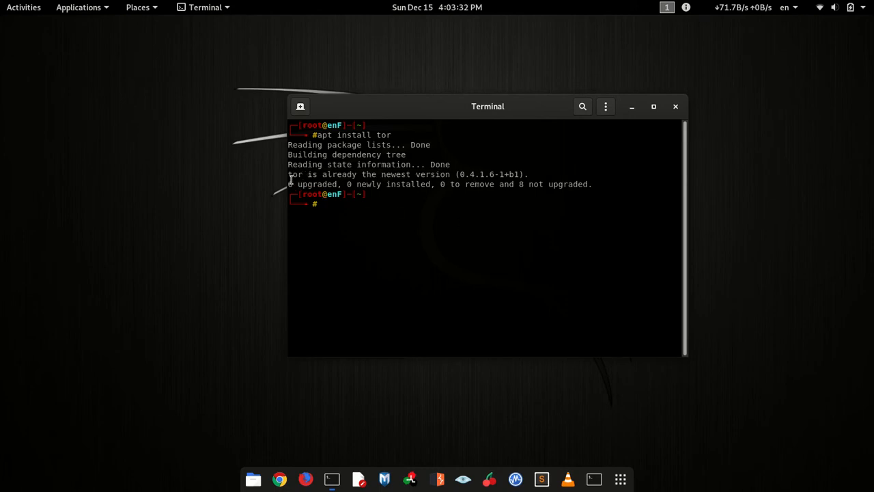
mouse_move(506, 257)
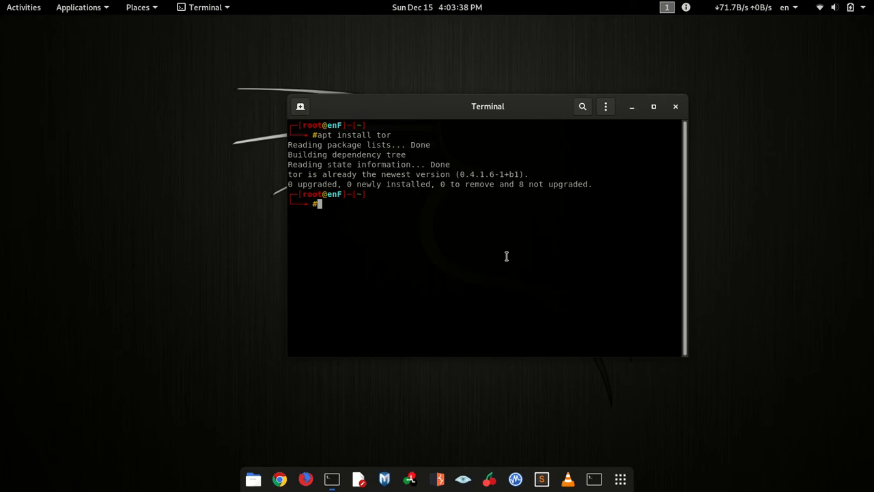
Step: Run 'nano /etc/proxychains.conf' to edit the proxychains configuration
type("nano")
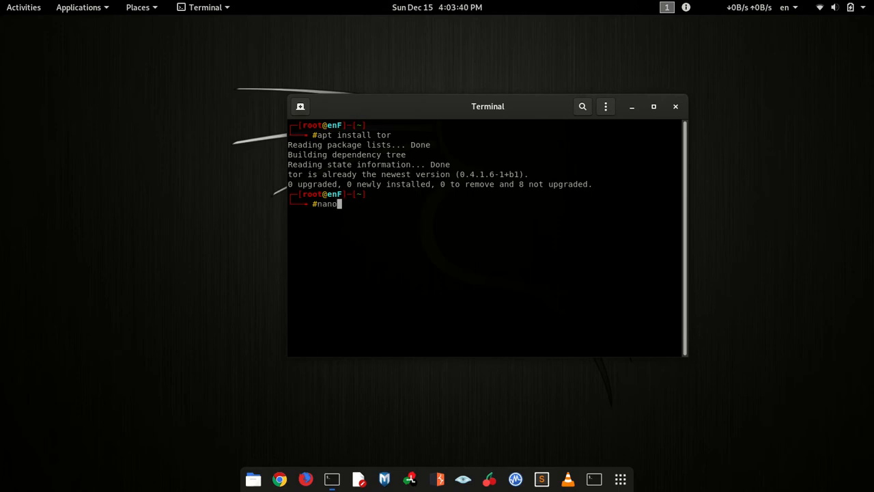
type("/e")
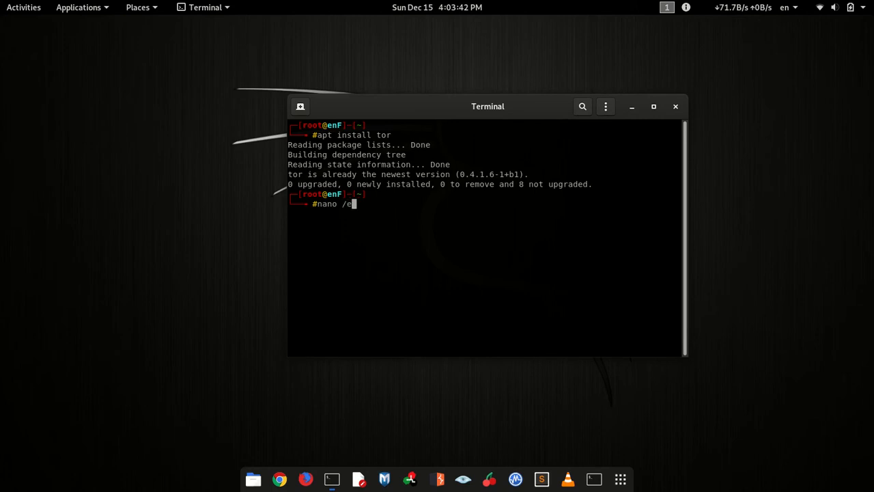
type("tc/p")
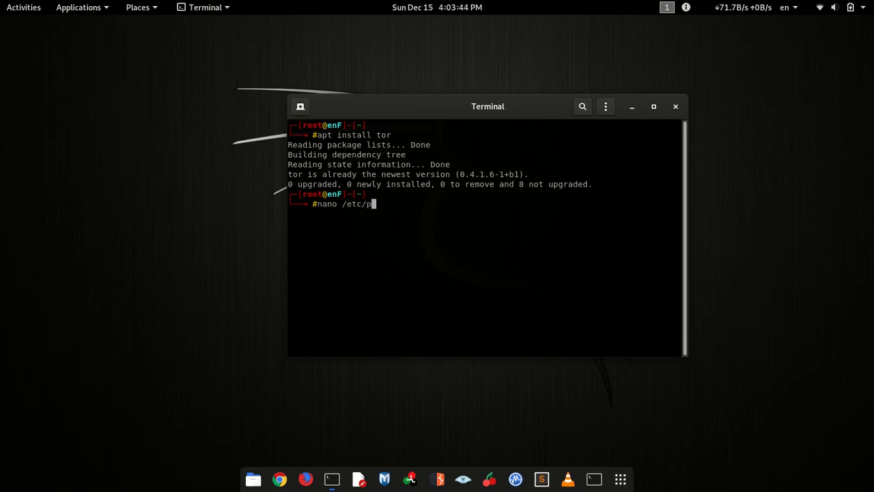
type("rox")
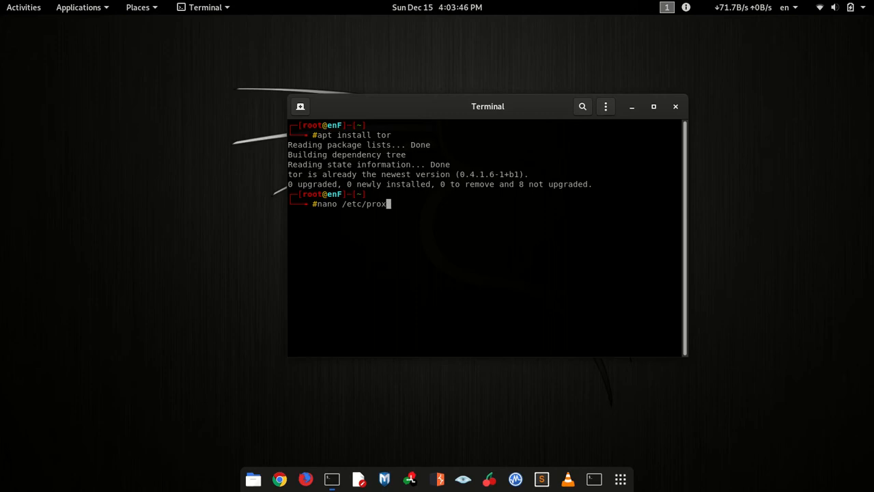
type("ycha")
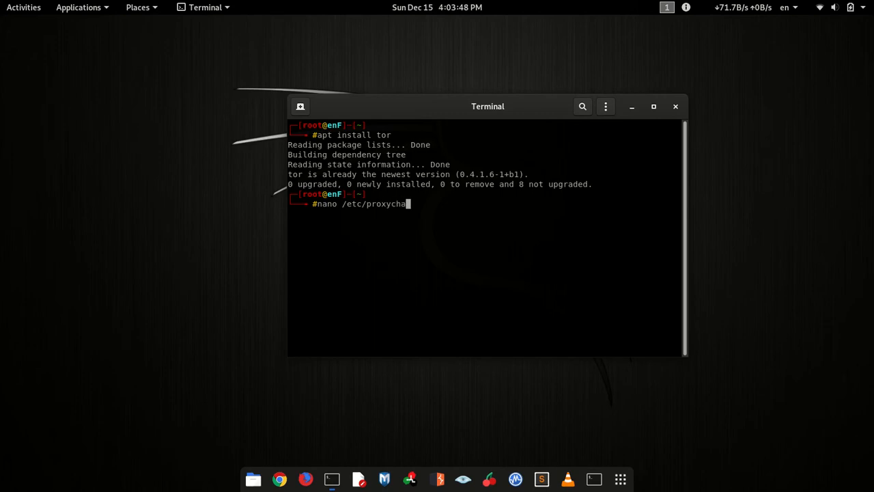
type("ins.")
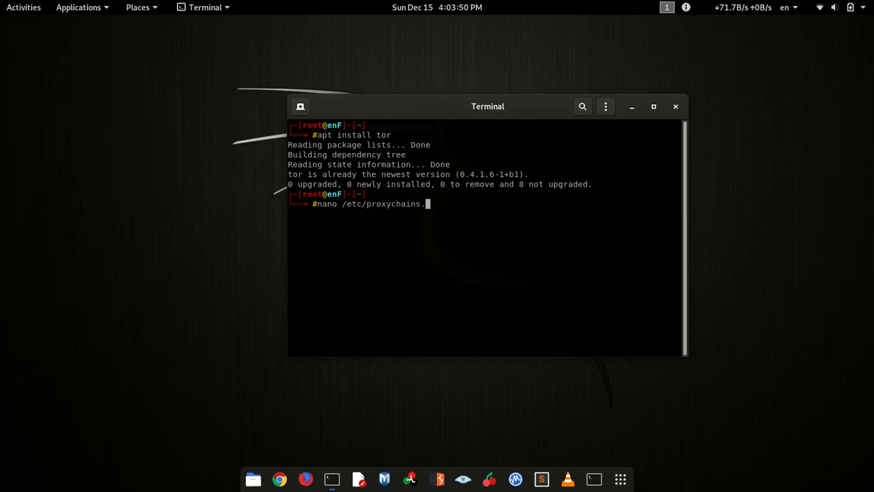
type("conf")
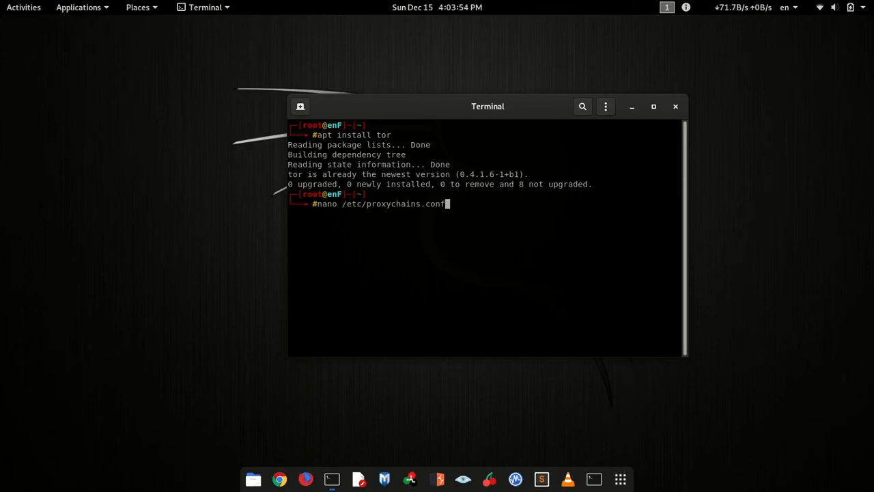
key("Return")
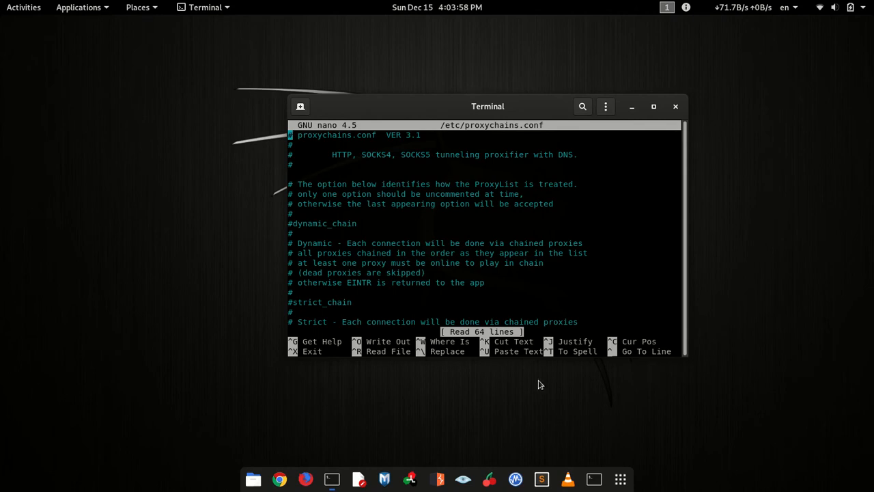
Step: Comment out the random_chain line with a leading # in proxychains.conf
scroll("down", 3)
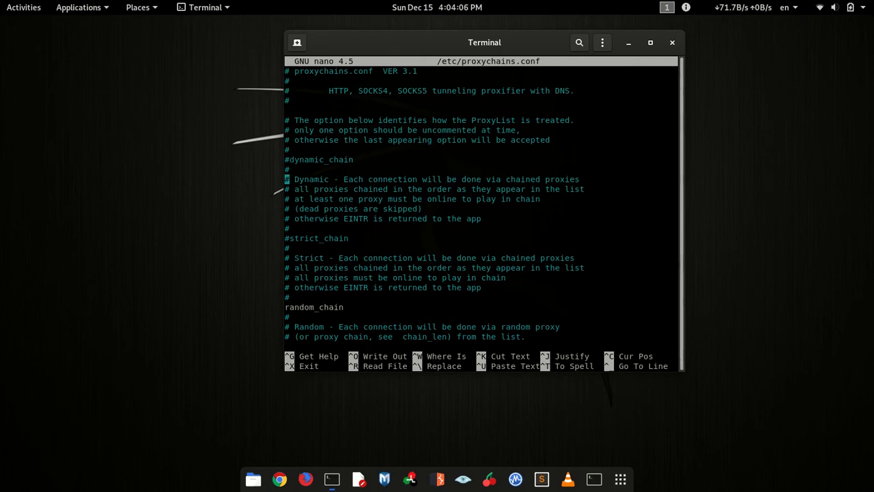
scroll("down", 3)
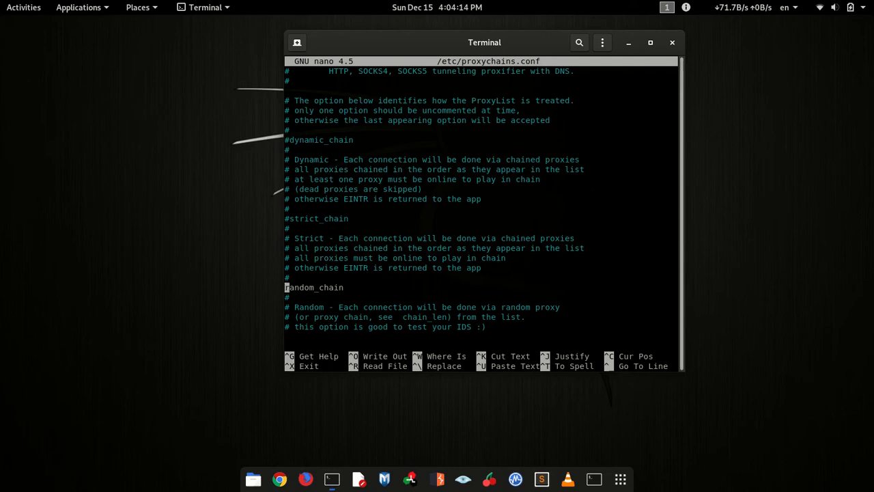
left_click(325, 139)
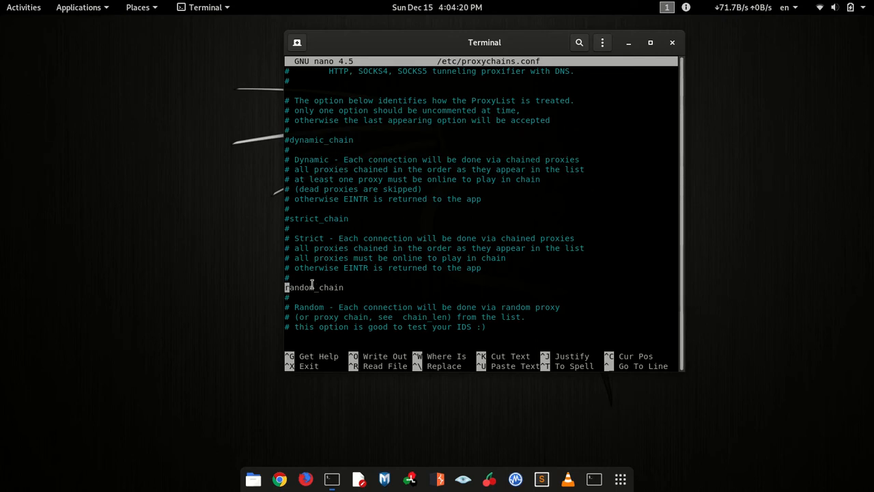
mouse_move(498, 223)
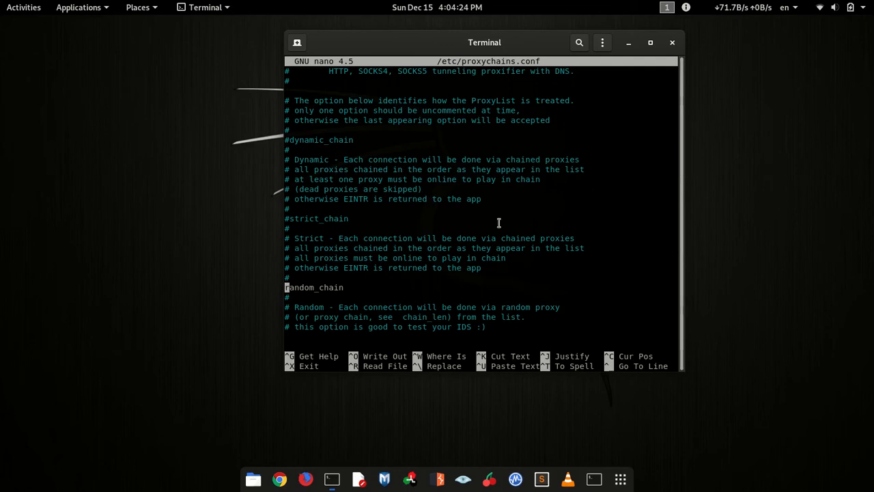
type("#")
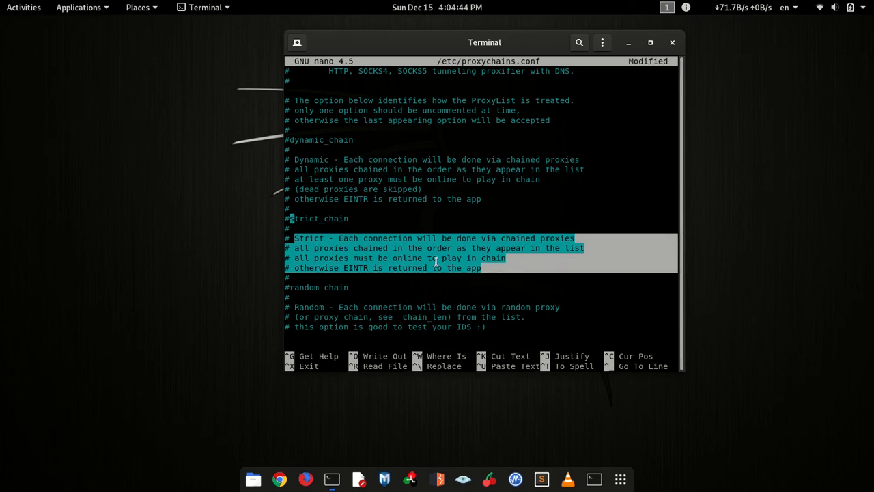
mouse_move(295, 162)
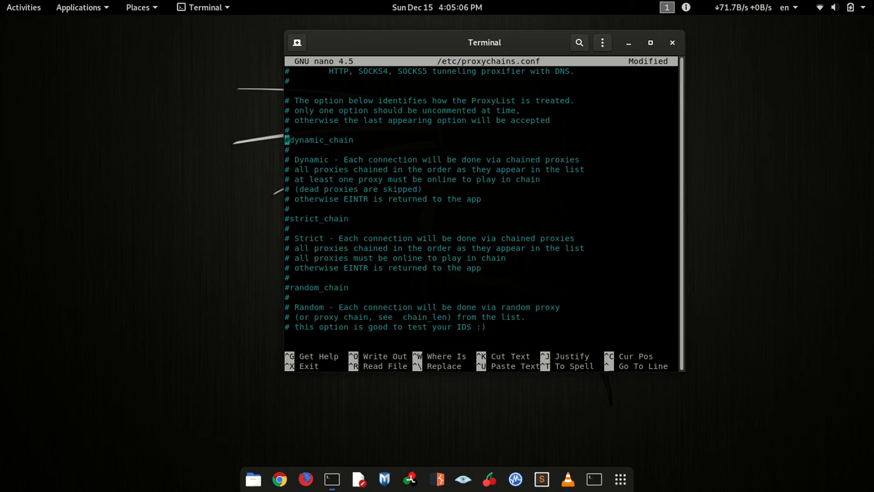
key("Delete")
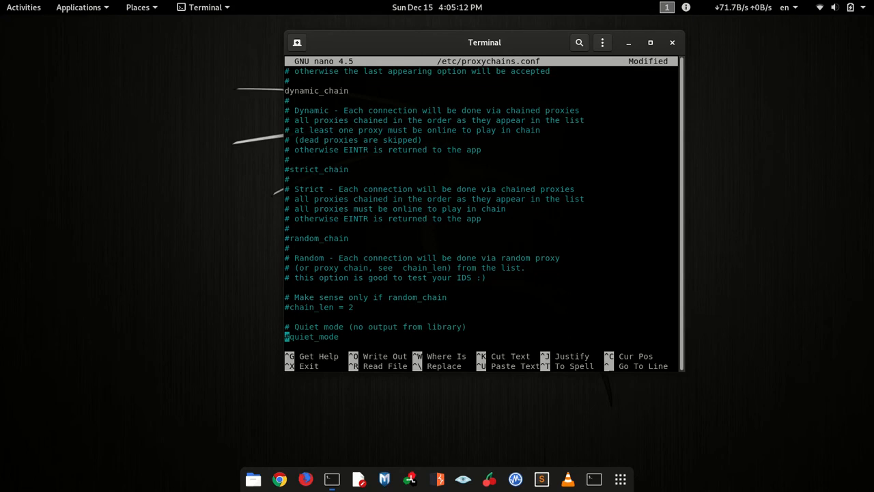
scroll("down", 3)
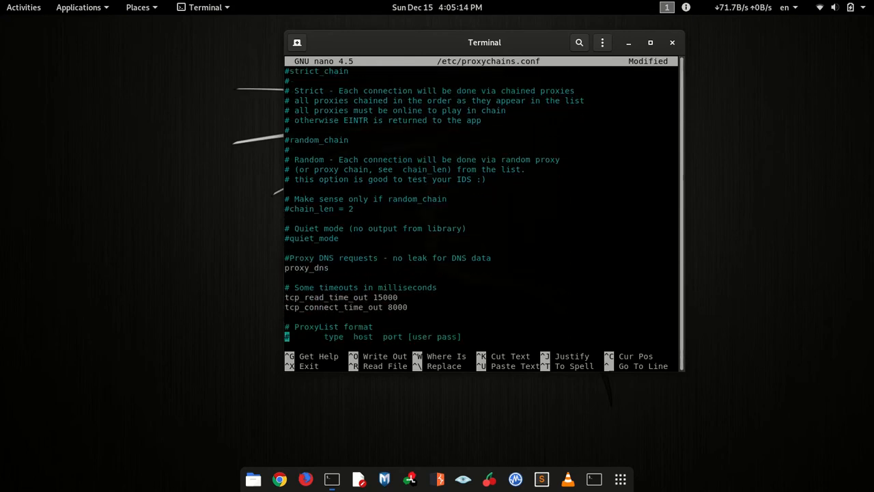
scroll("down", 3)
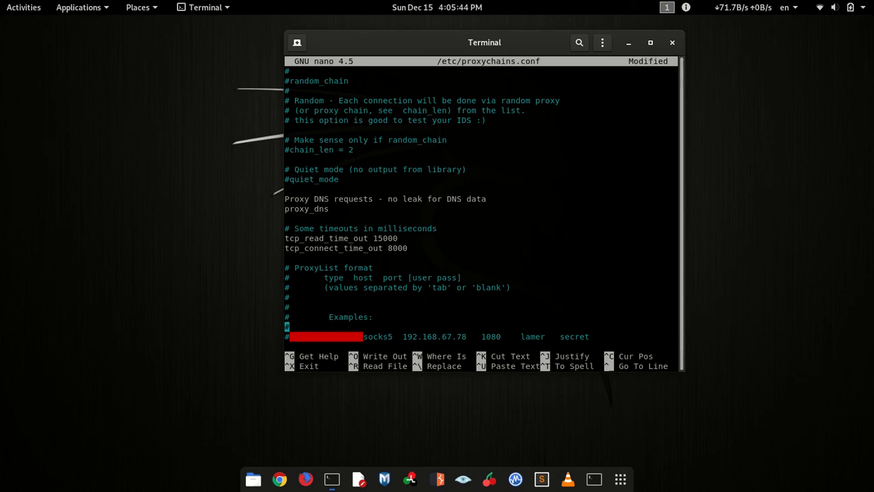
scroll("down", 3)
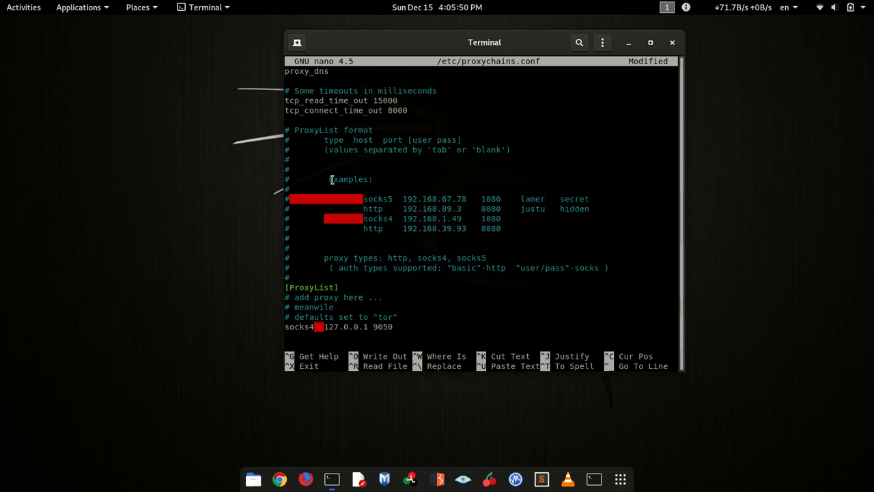
double_click(350, 179)
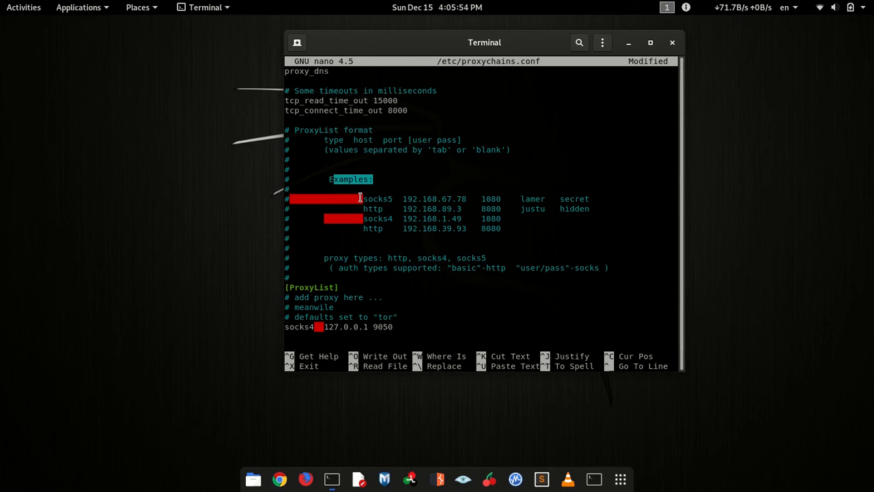
mouse_move(401, 224)
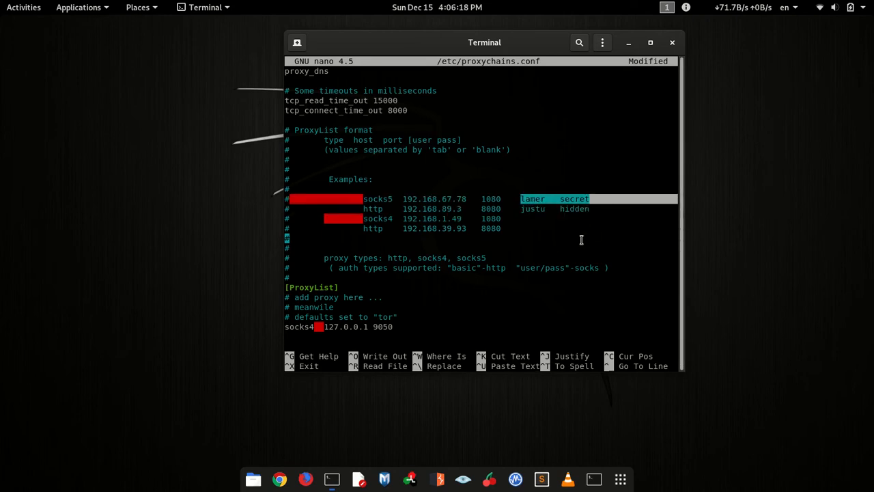
mouse_move(323, 344)
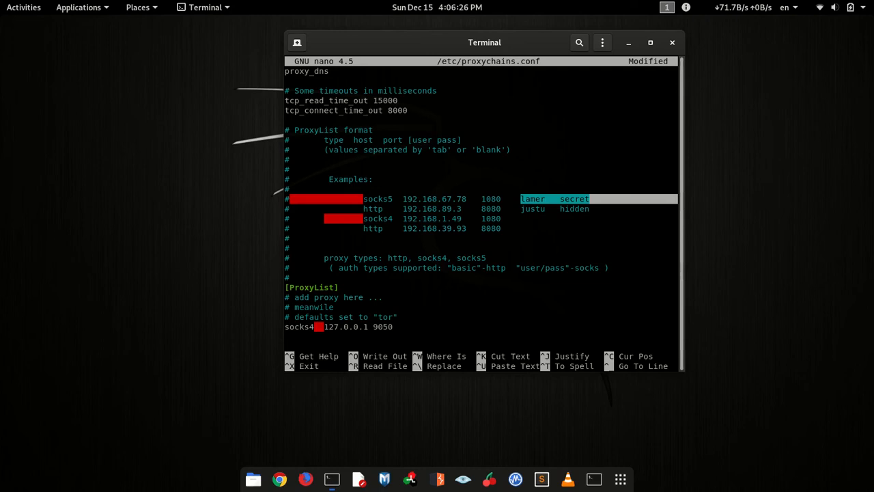
Step: Add 'socks5 127.0.0.1 9050' below the default tor line in [ProxyList]
type("sock")
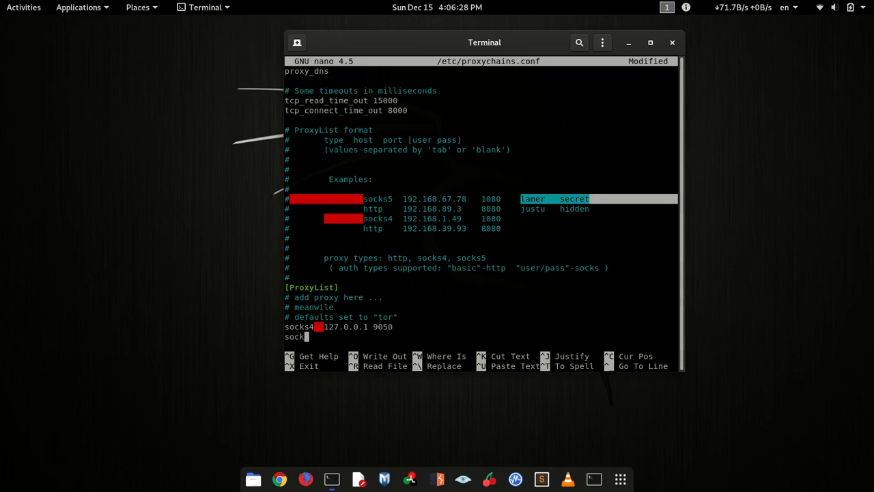
type("s5")
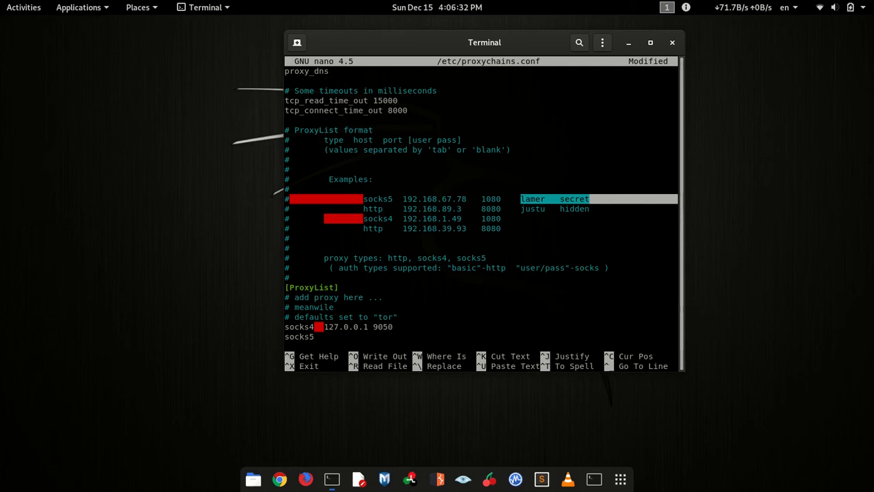
type("1")
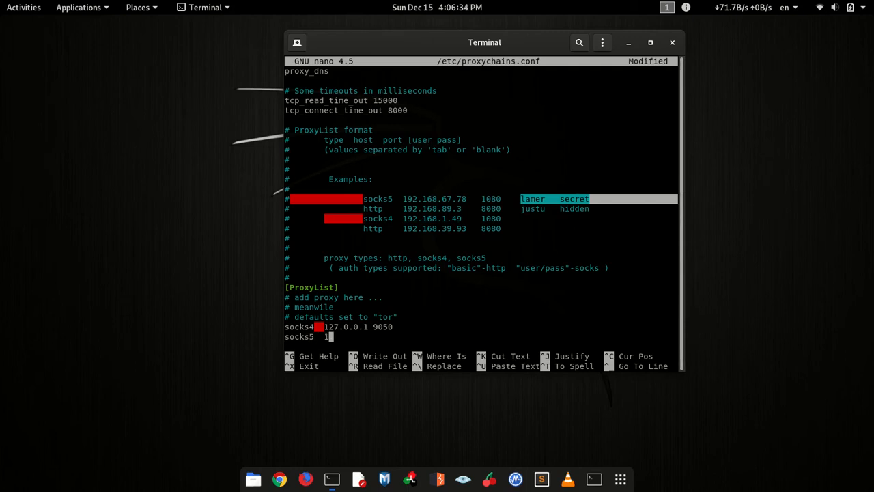
type("27.0.0.1")
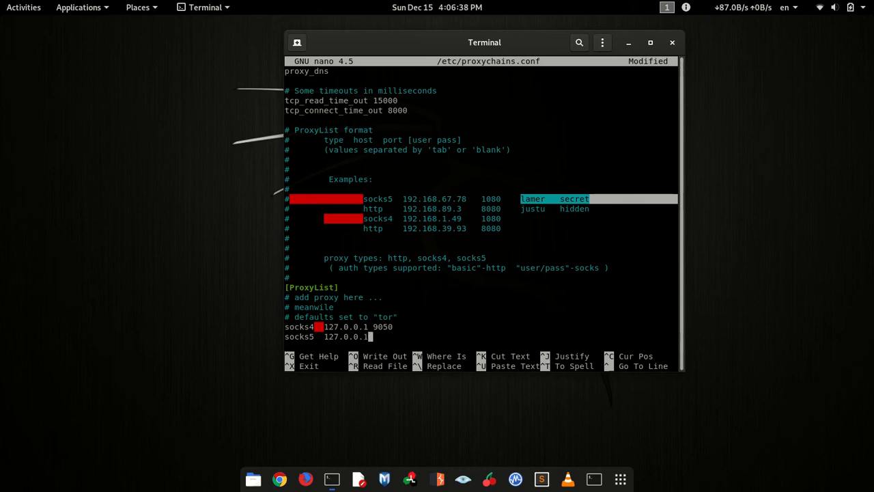
type("9")
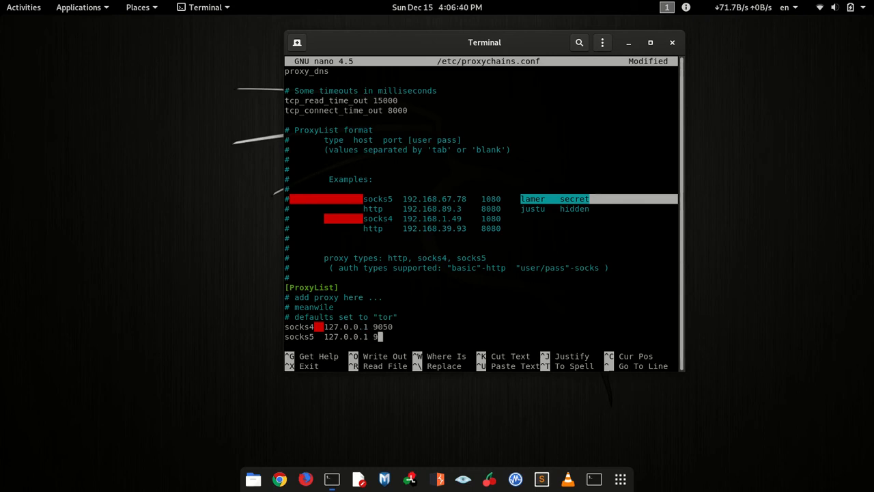
type("050")
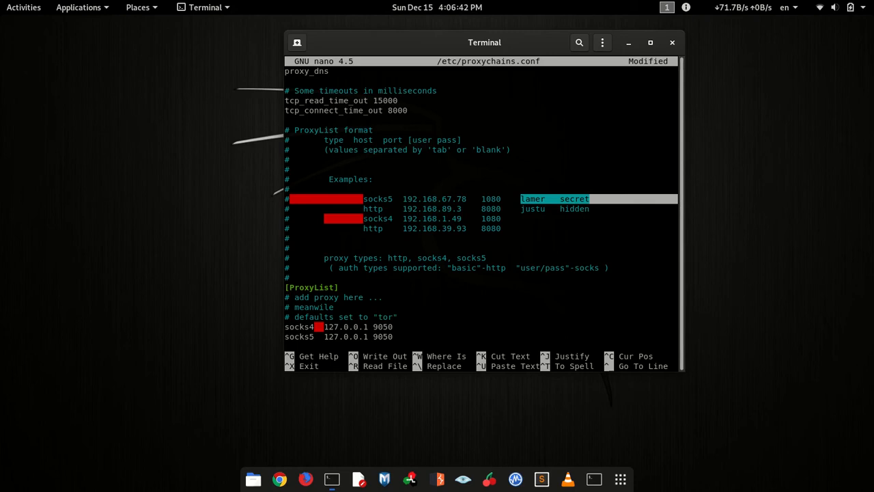
scroll("down", 3)
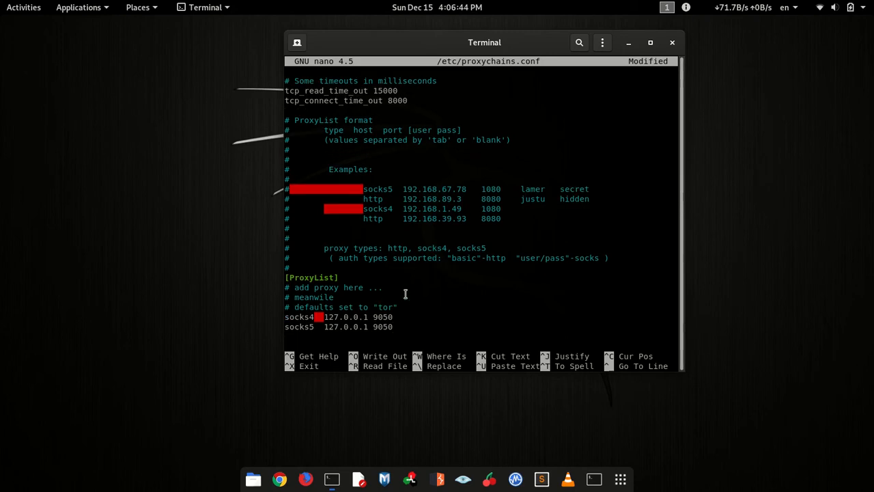
mouse_move(437, 287)
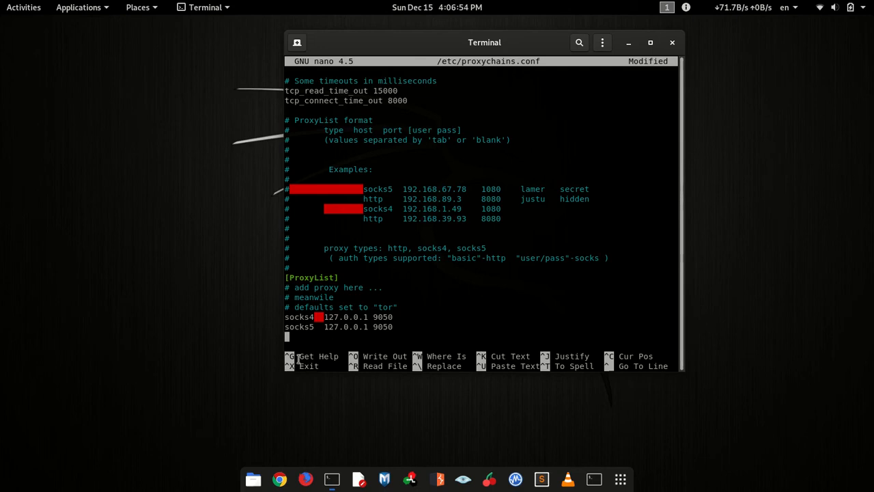
Step: Save the modified proxychains.conf and exit nano to the shell prompt
key("ctrl+x")
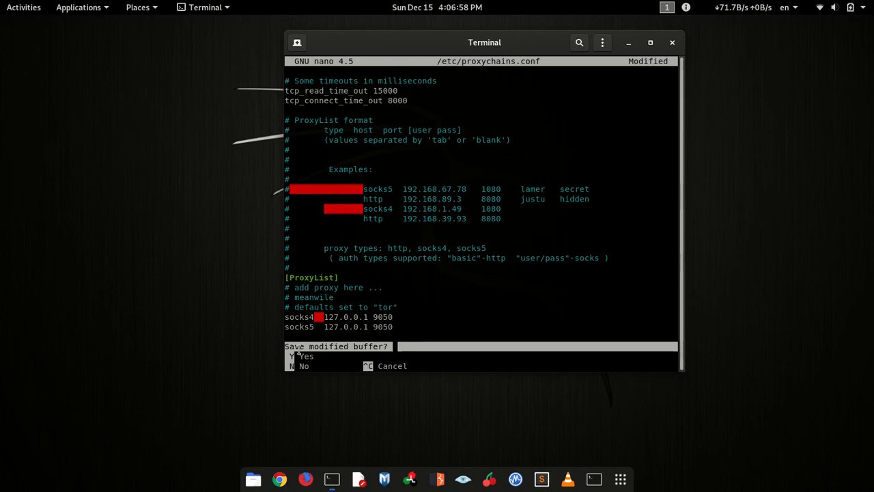
key("y")
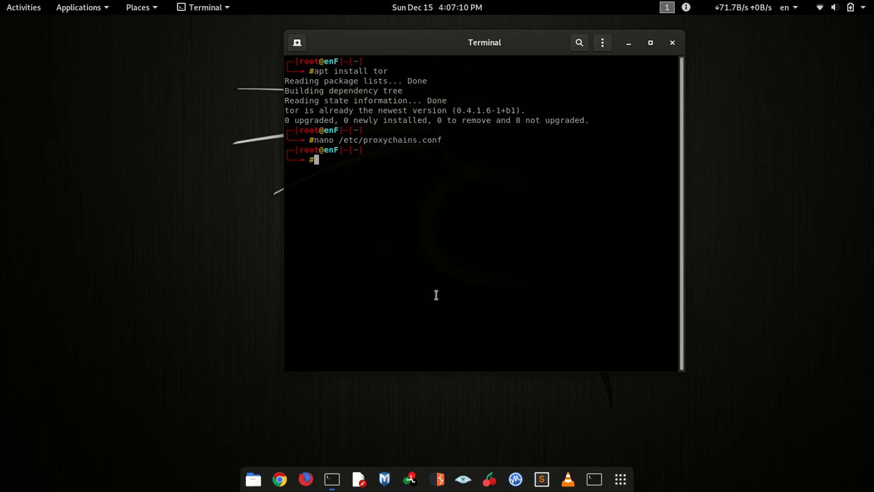
mouse_move(306, 479)
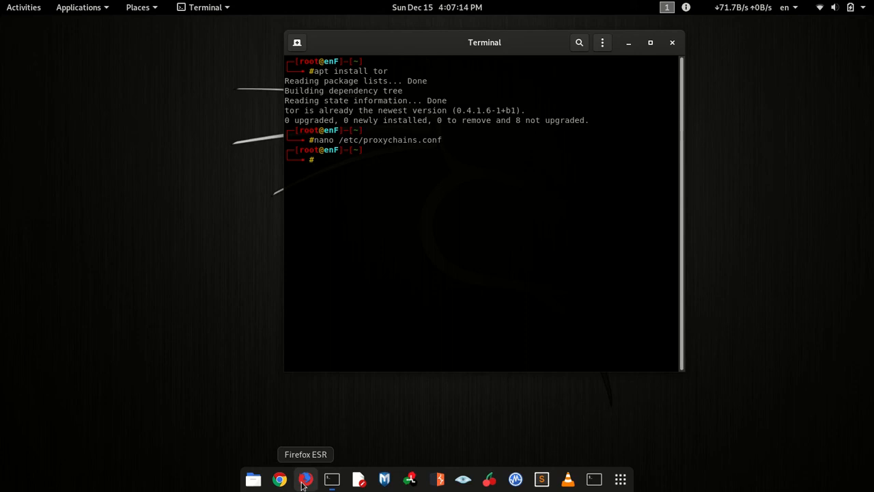
Step: Launch Firefox ESR and search Google for 'what is my ip' to see the current public address
left_click(306, 478)
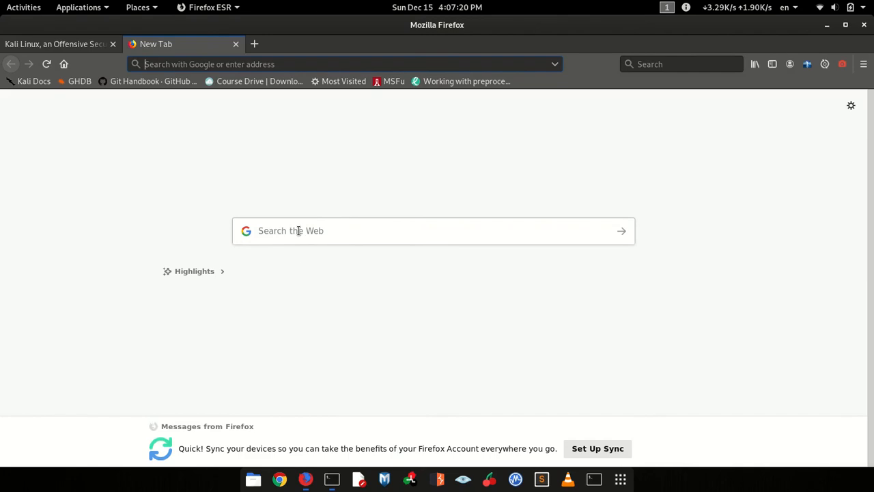
type("what io")
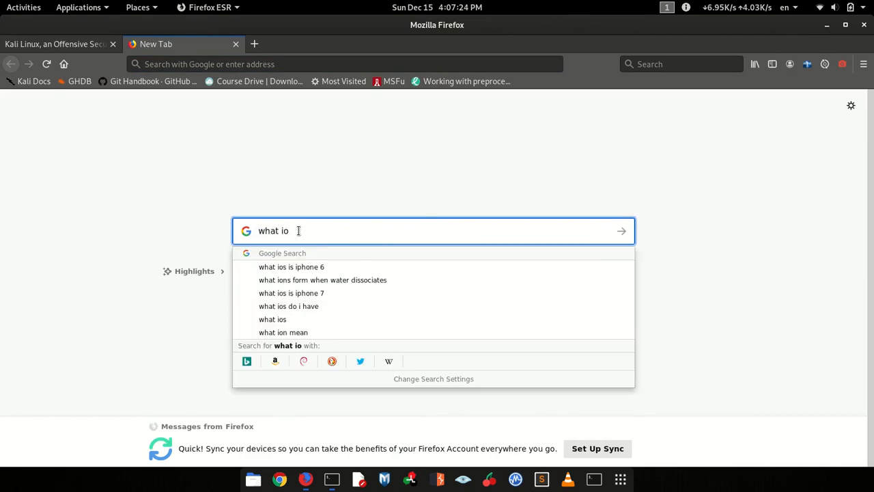
key("Backspace")
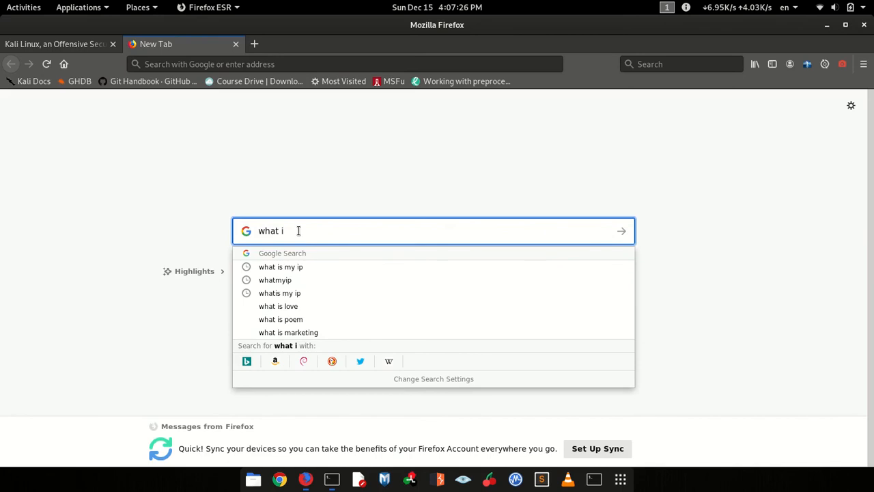
left_click(282, 266)
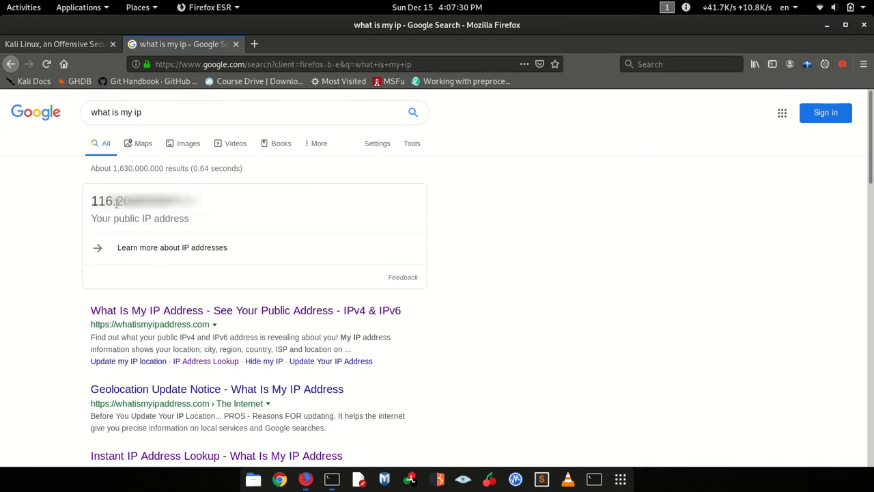
double_click(101, 201)
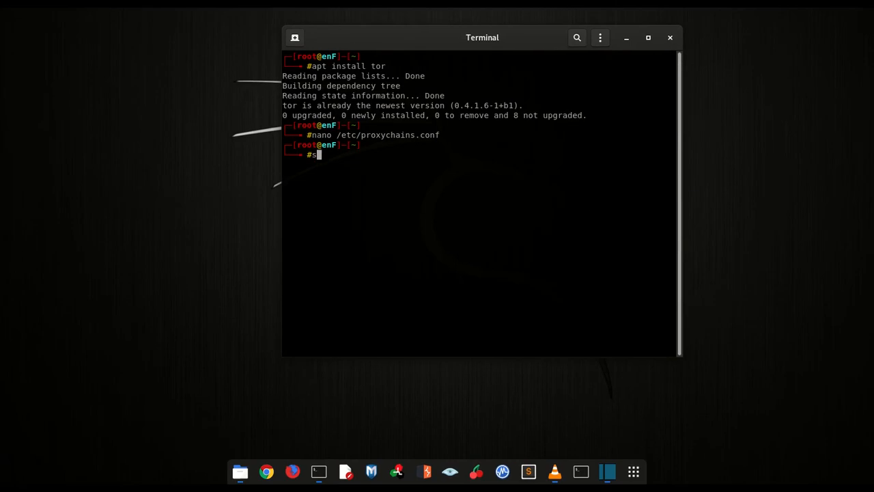
Step: Run 'service tor status', which reports tor as inactive (dead)
type("ervice")
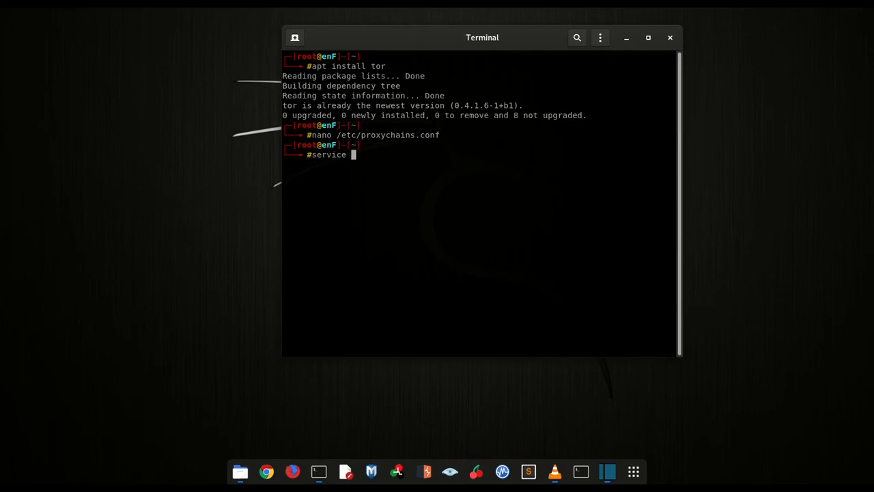
type("tor")
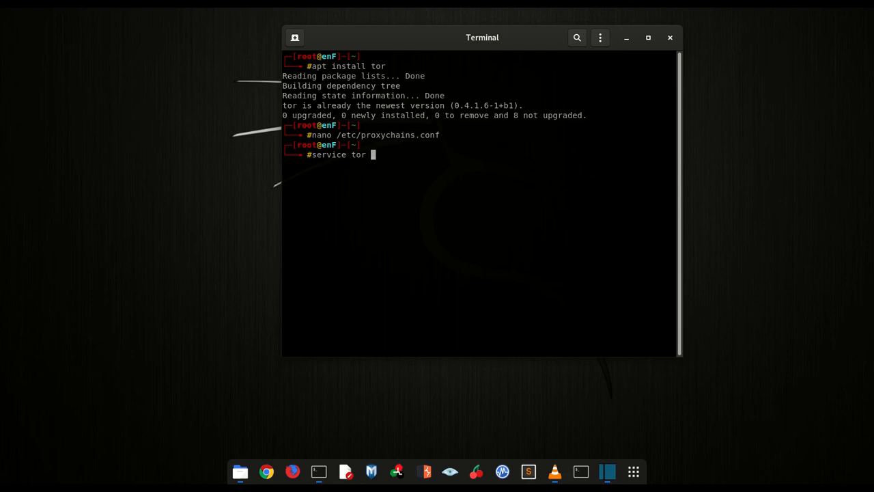
type("status")
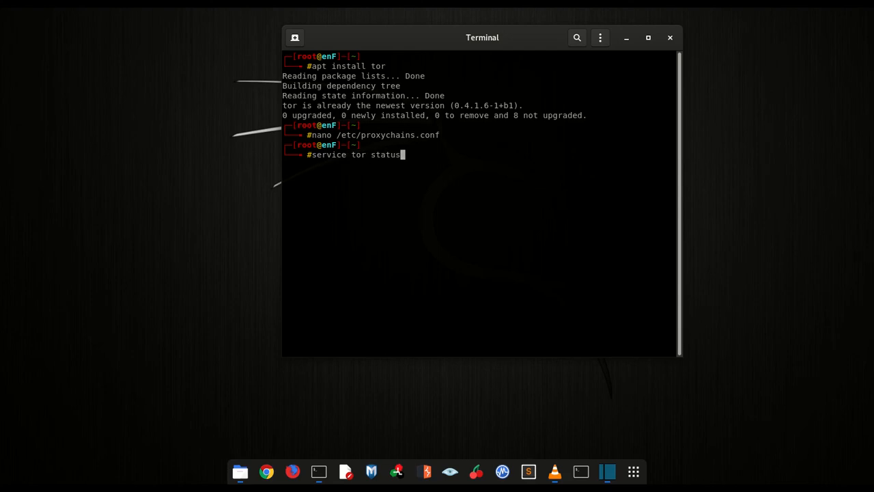
key("Return")
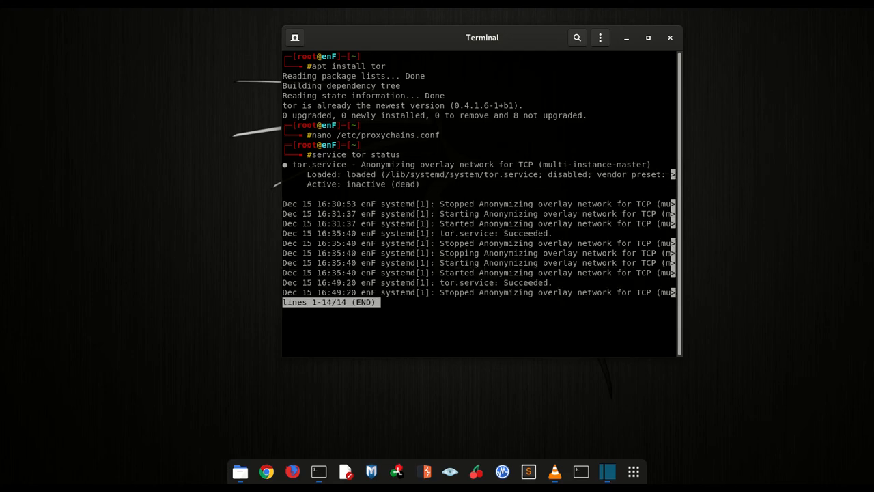
double_click(363, 184)
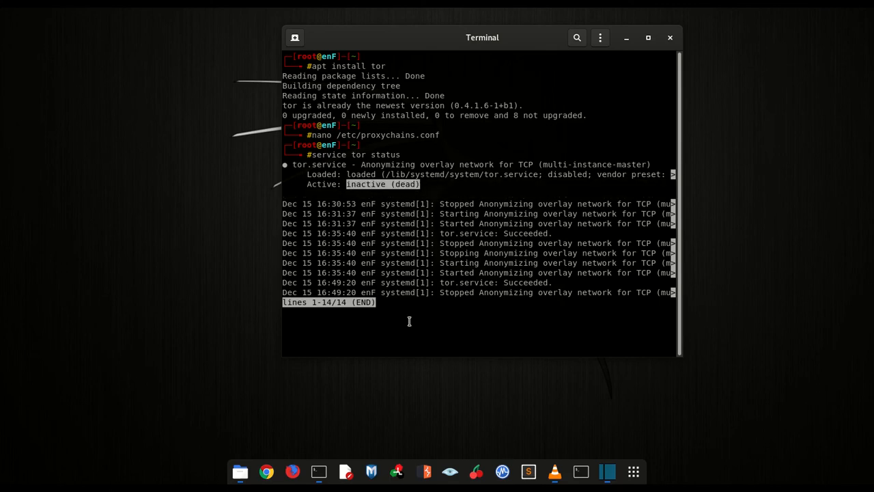
key("q")
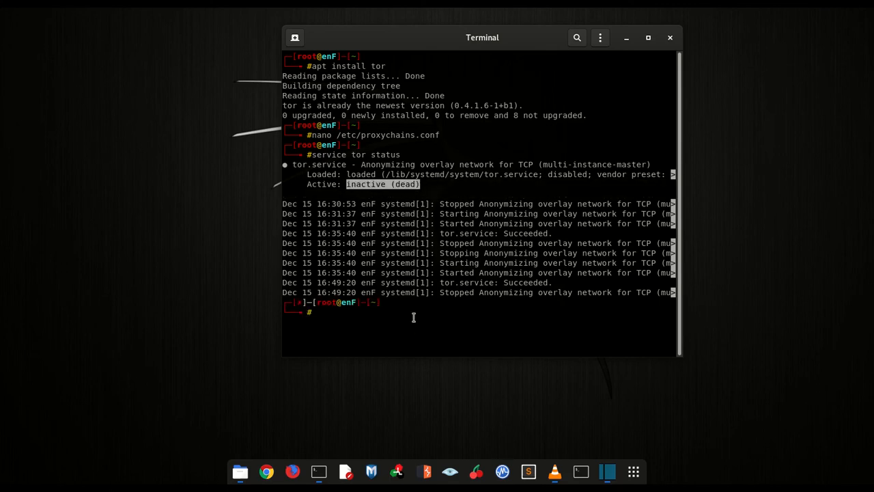
Step: Run 'service tor start' and recheck status, now reading active (exited)
type("service tor status")
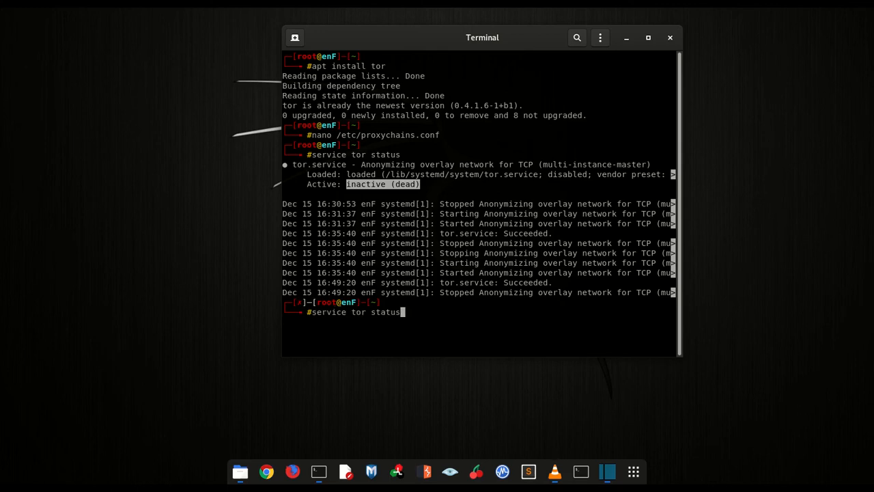
key("BackSpace")
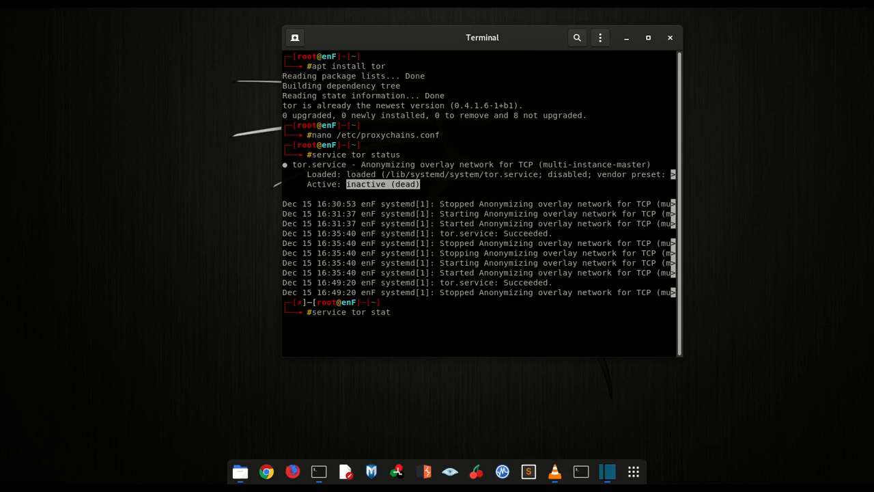
type("art")
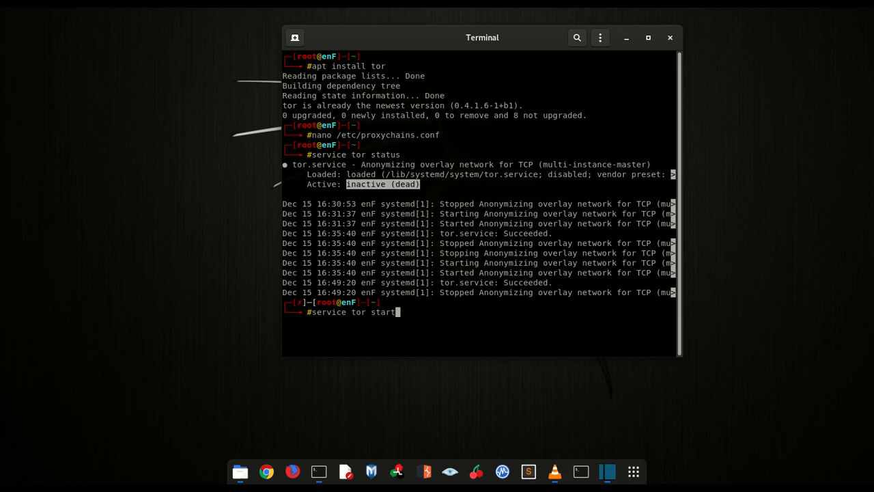
key("Return")
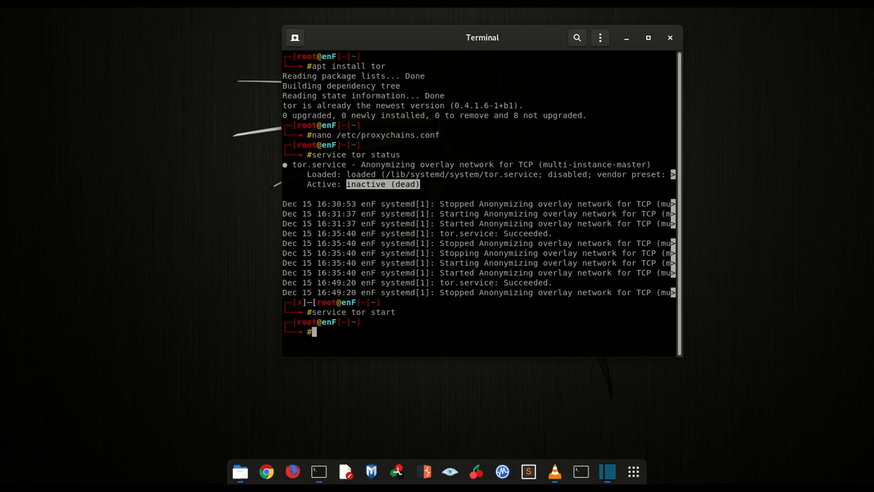
type("service tor status")
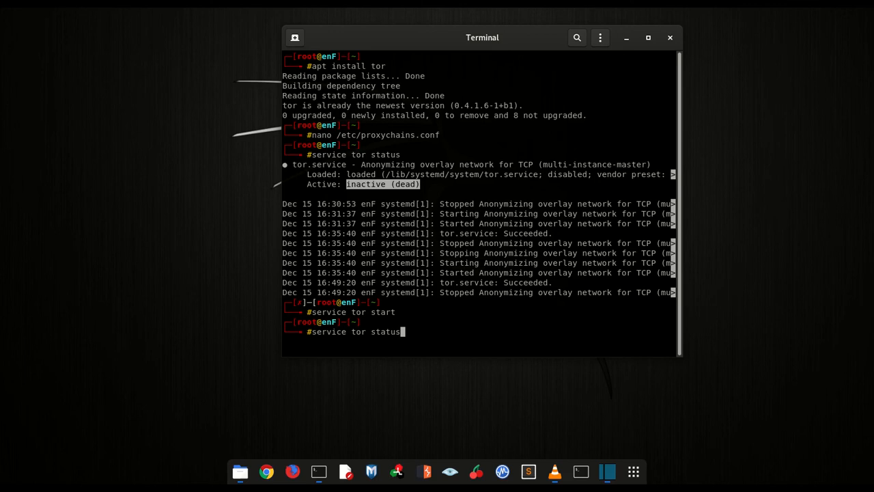
key("Return")
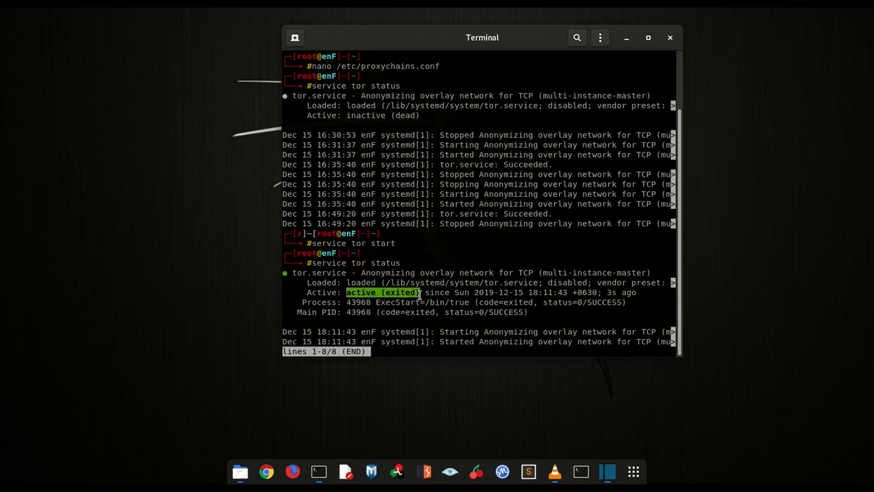
key("q")
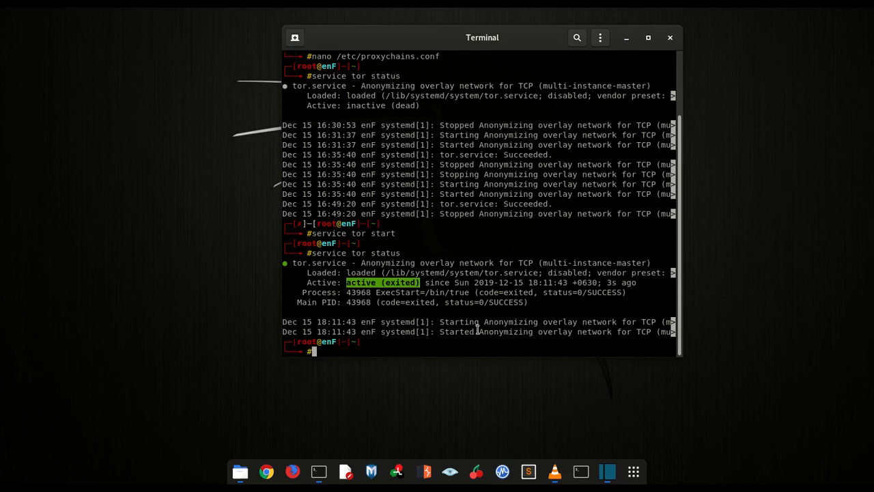
type("cle")
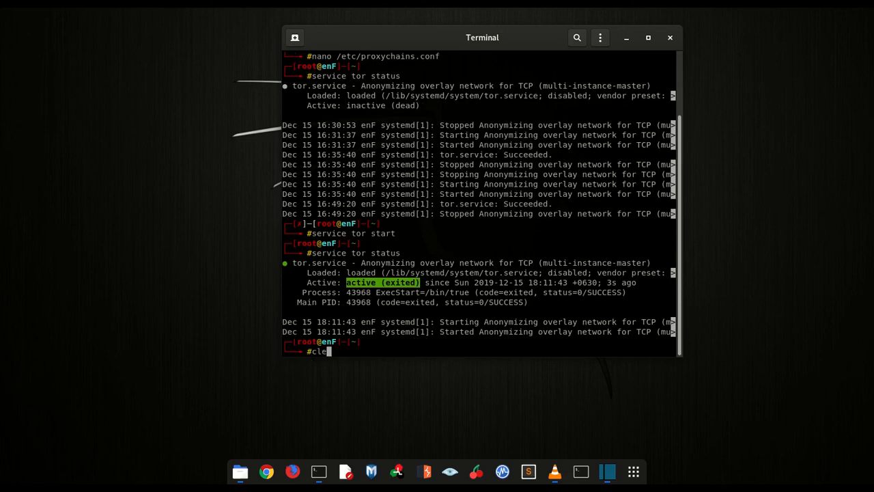
type("ar")
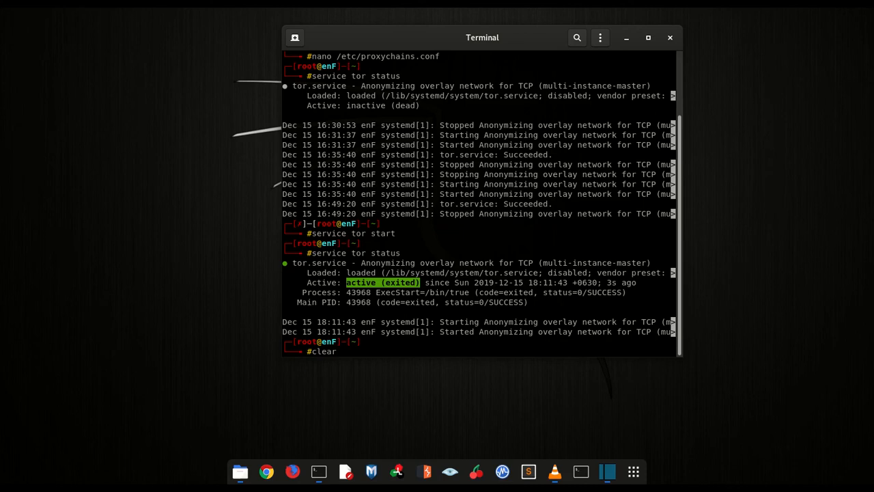
Step: Clear the terminal and run 'proxychains firefox' to launch Firefox through the proxy chain
key("Return")
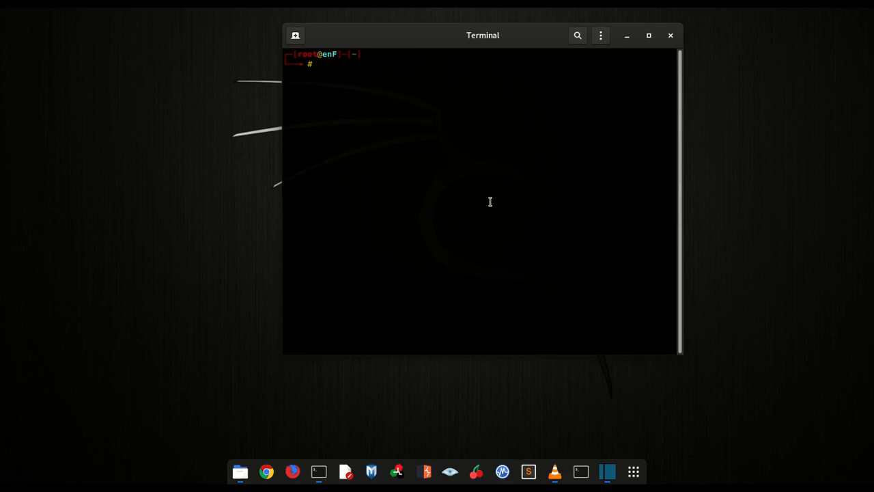
type("proxy")
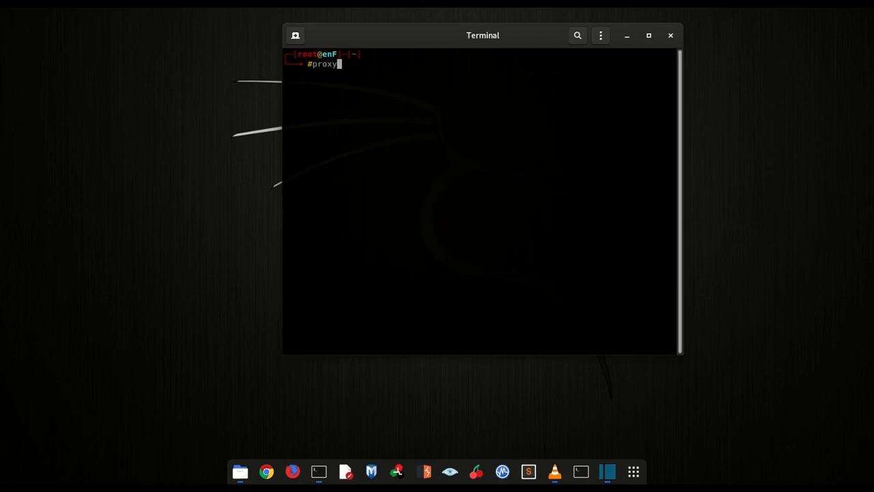
type("chains")
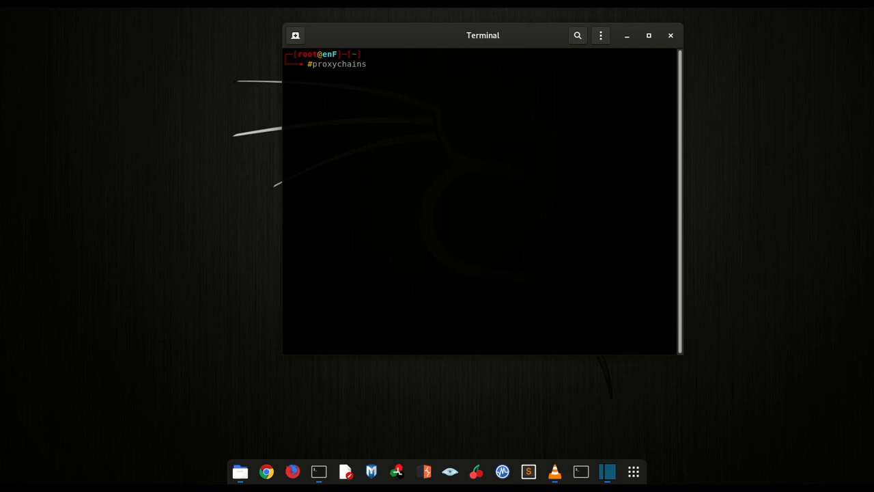
type("firefo")
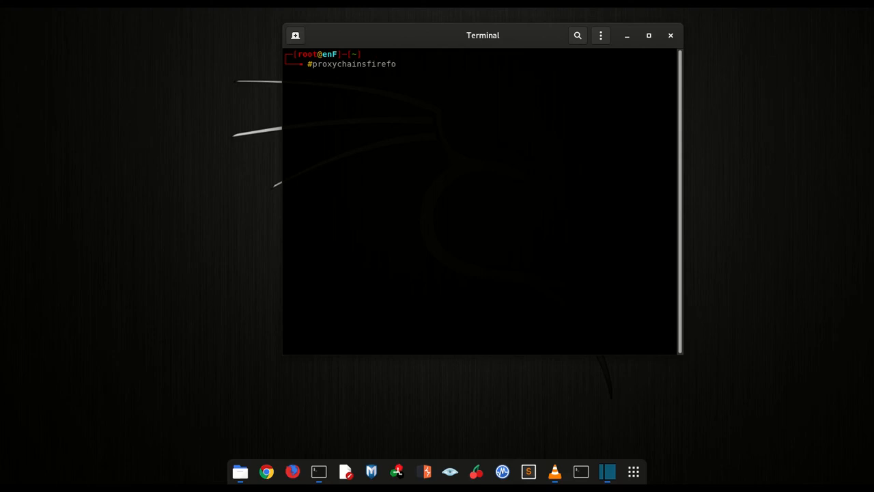
type("x")
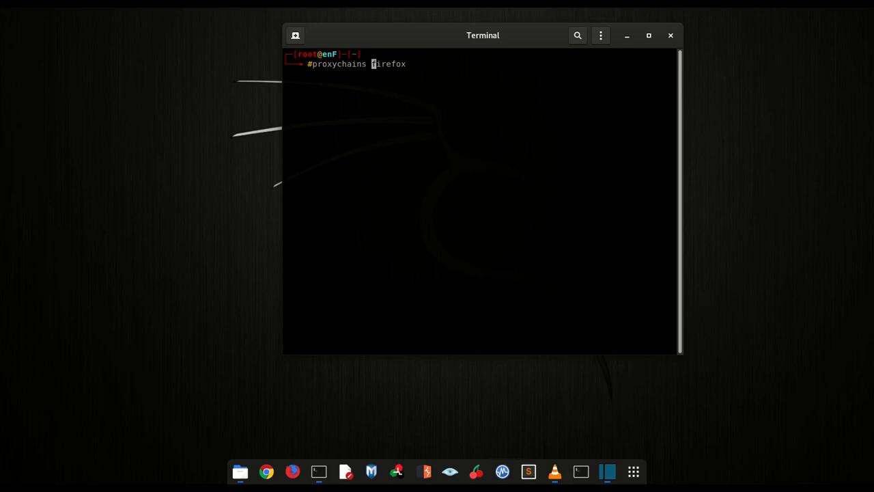
key("Return")
type("what")
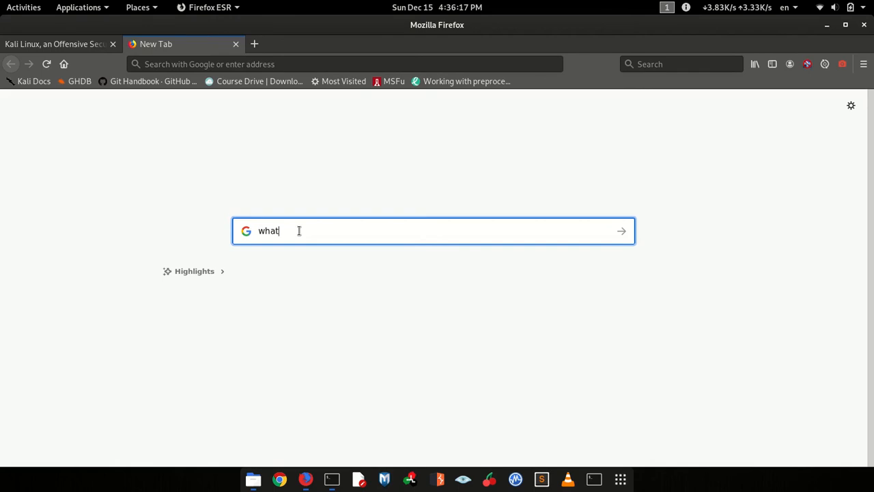
Step: Search Google for 'what is my ip' in the proxied Firefox tab
type("is")
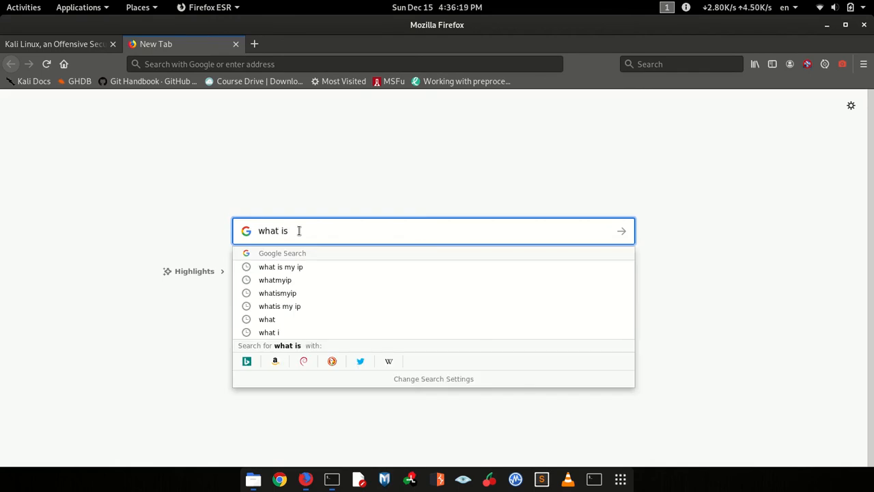
type("my")
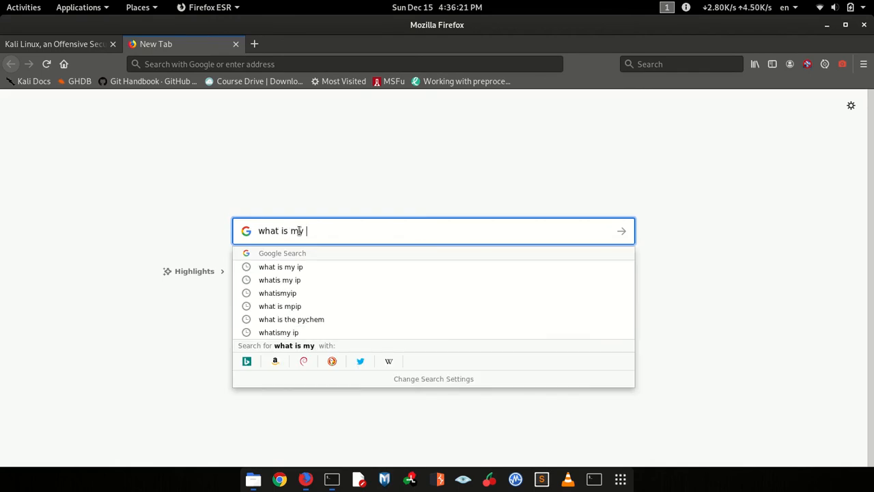
key("Return")
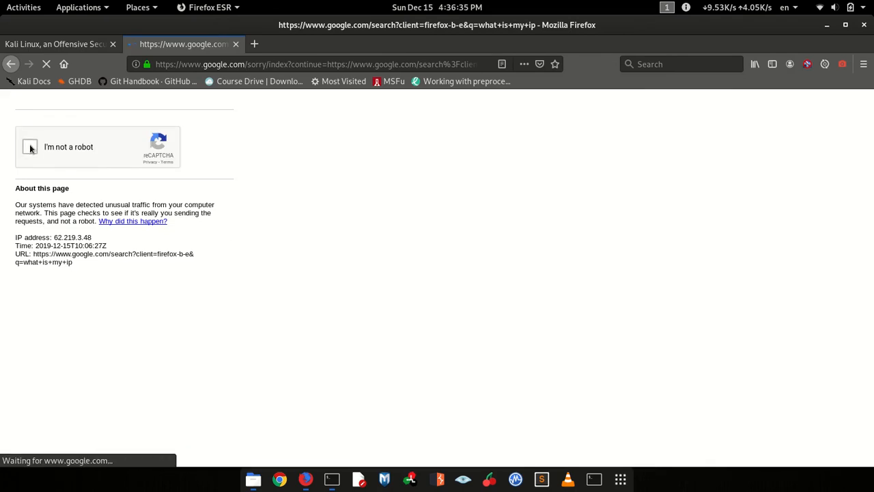
Step: Pass the reCAPTCHA car-image check, revealing the new public IP 62.219.3.48
left_click(30, 147)
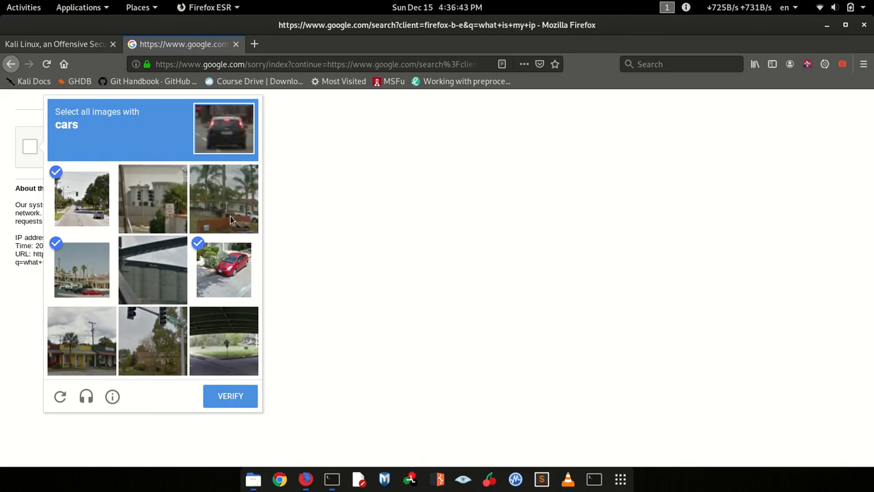
left_click(224, 198)
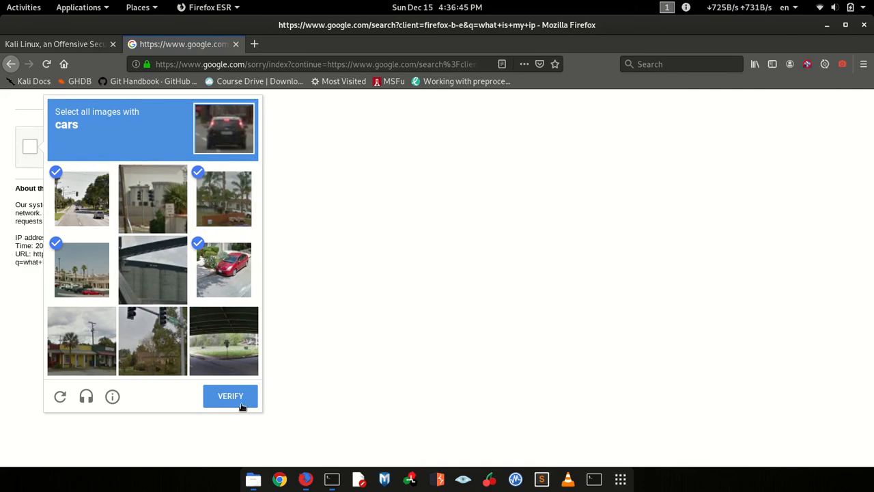
left_click(229, 396)
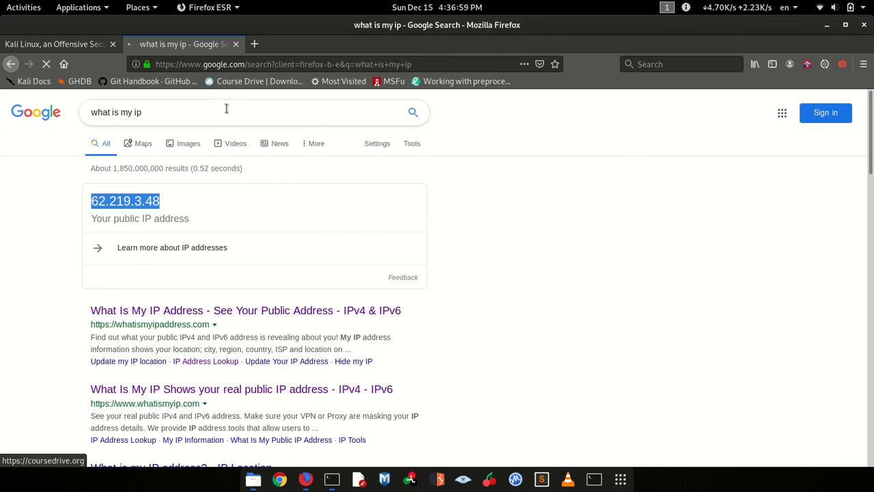
left_click(225, 112)
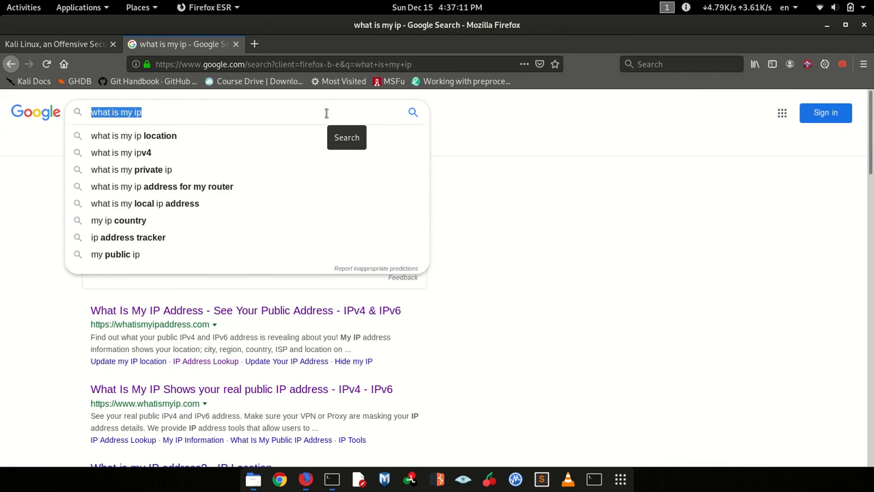
Step: Search Google for 'dns leak test'
type("dns l")
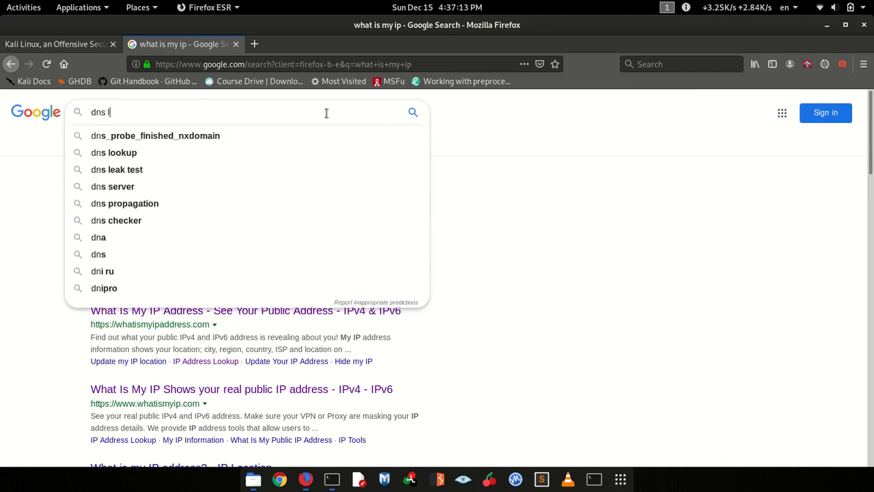
type("eak")
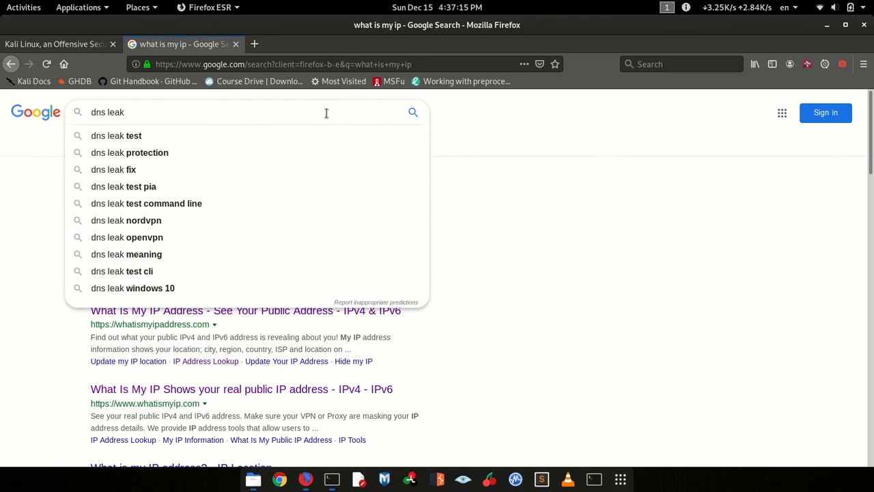
left_click(116, 135)
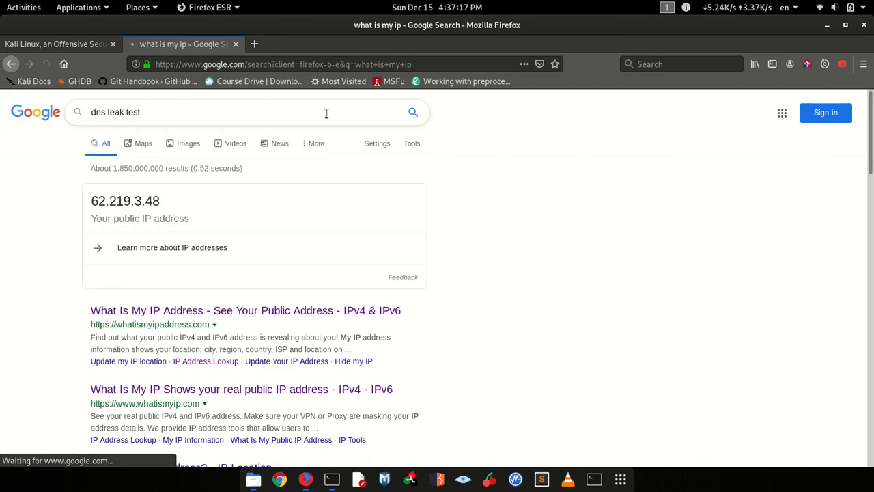
key("Return")
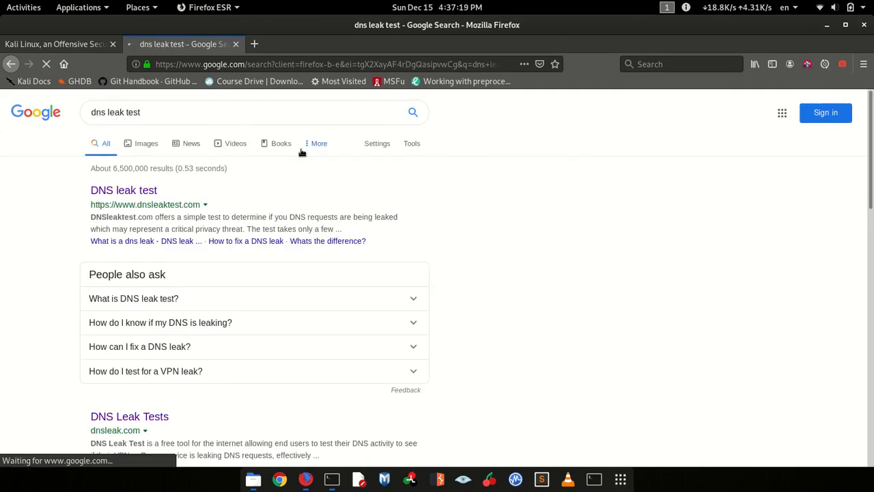
right_click(123, 190)
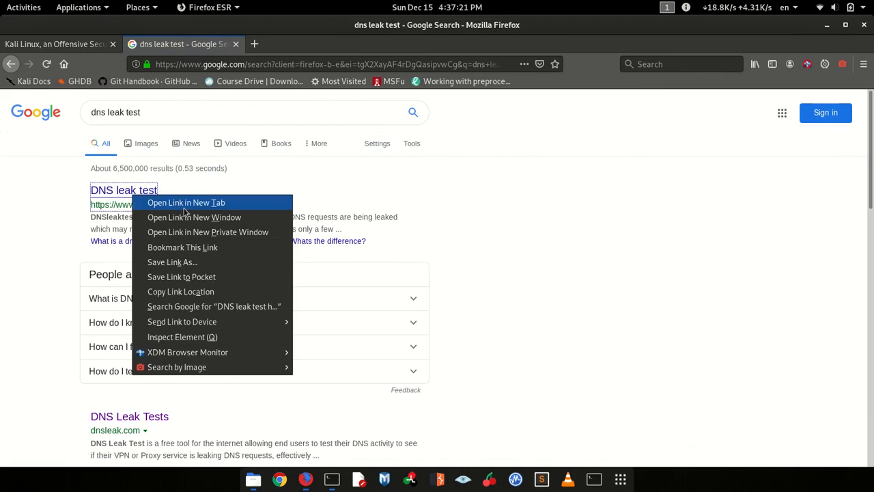
left_click(186, 203)
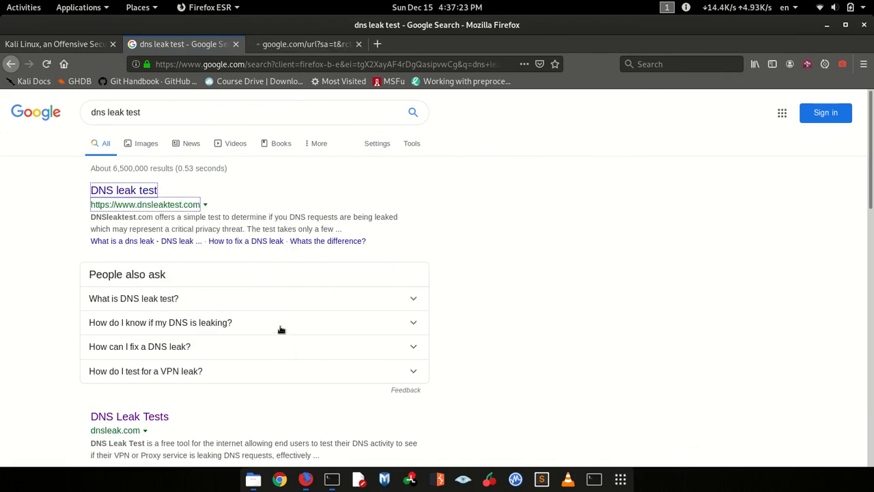
left_click(123, 190)
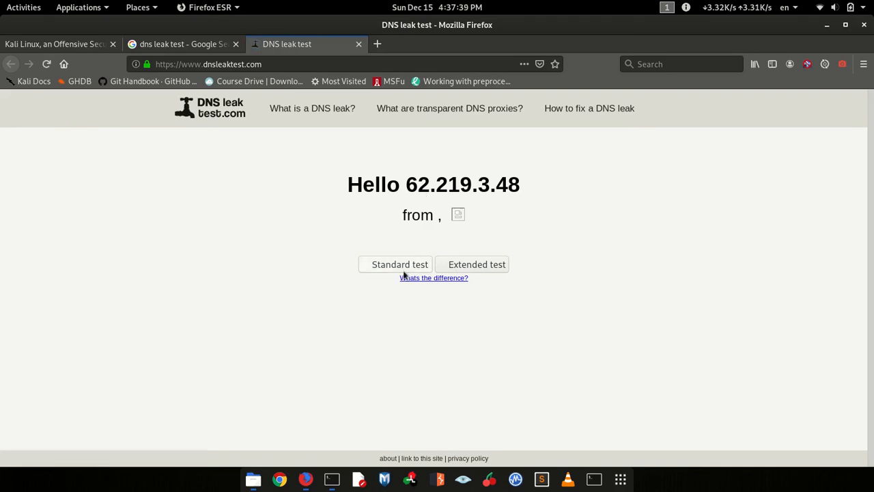
Step: Run the Standard test and review the six Level 3 Communications DNS servers in London, UK
left_click(398, 265)
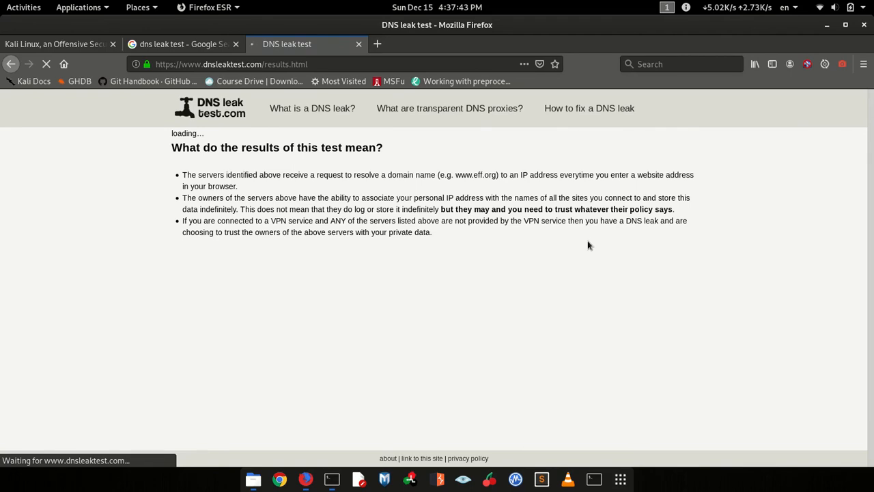
mouse_move(590, 292)
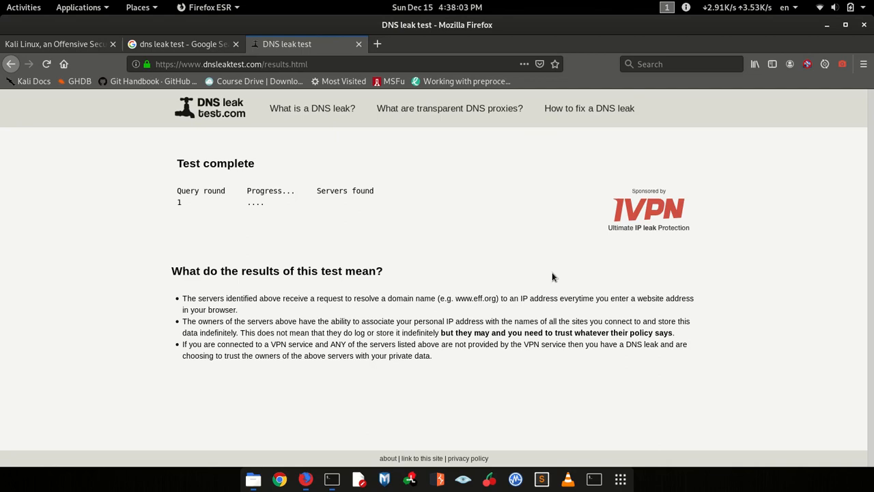
mouse_move(563, 257)
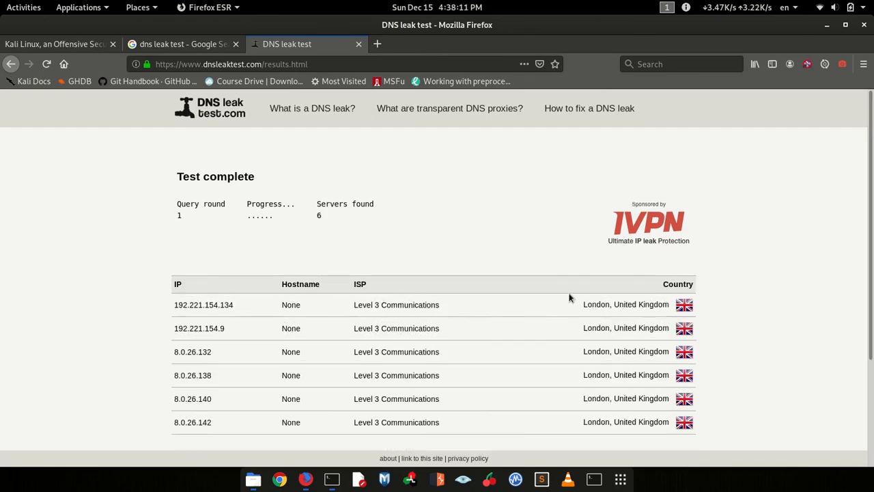
scroll("down", 3)
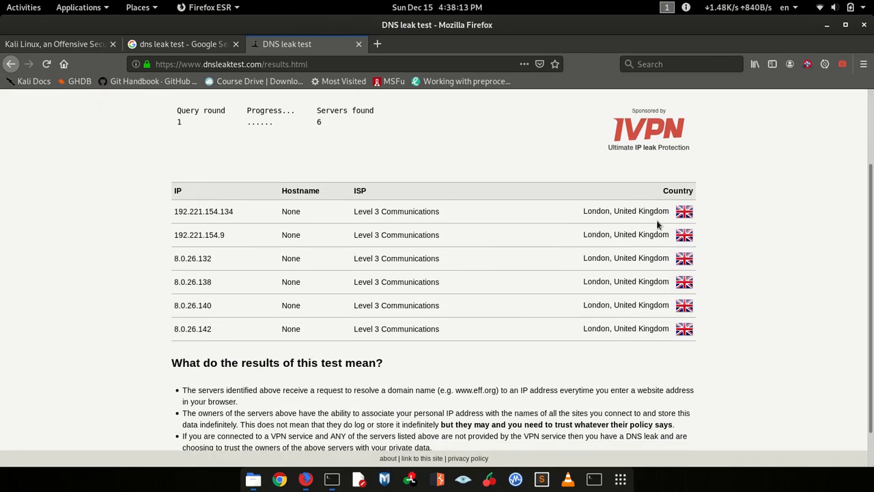
mouse_move(566, 332)
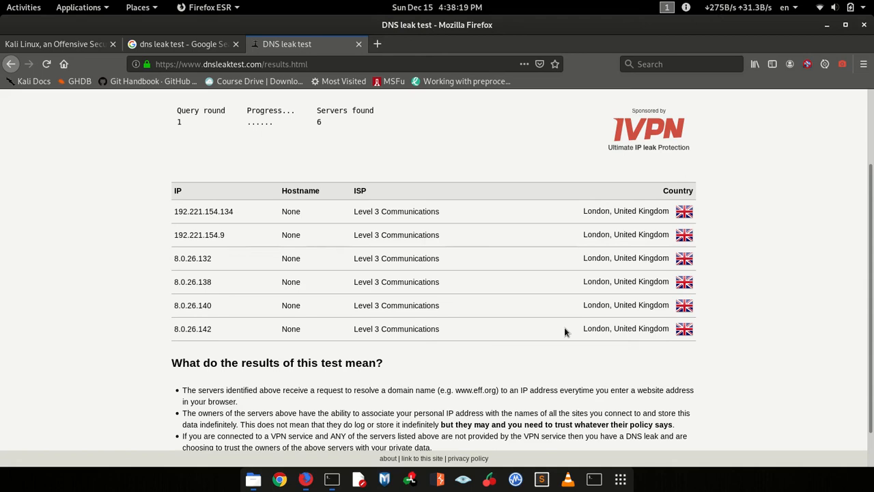
mouse_move(547, 349)
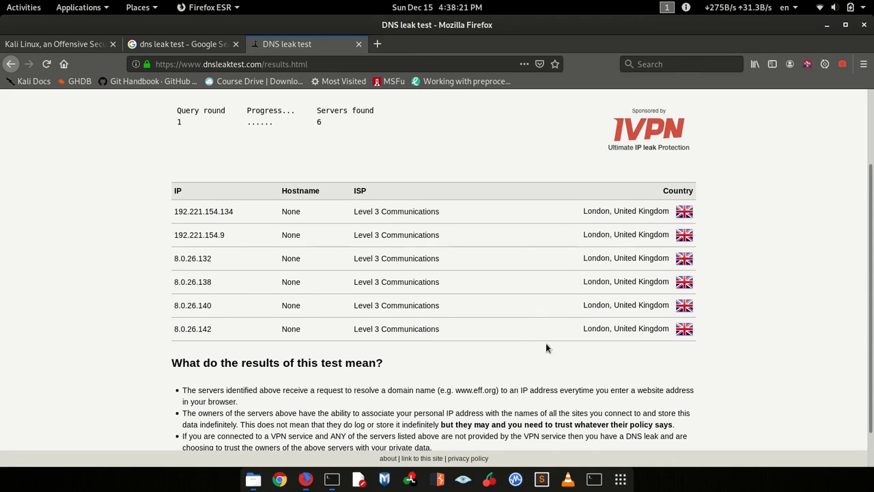
scroll("up", 3)
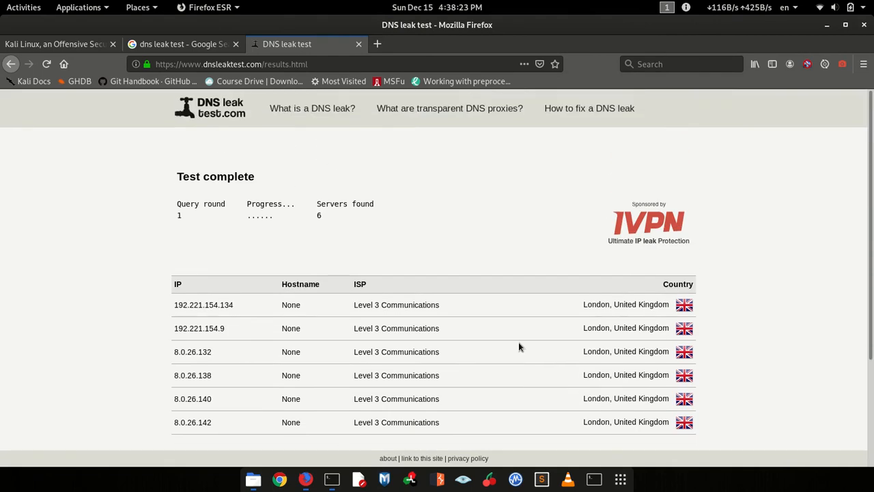
mouse_move(862, 21)
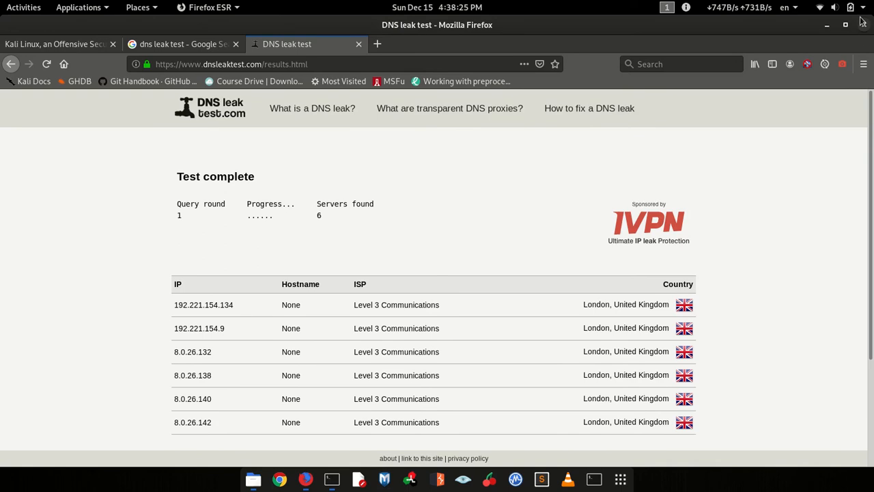
scroll("down", 3)
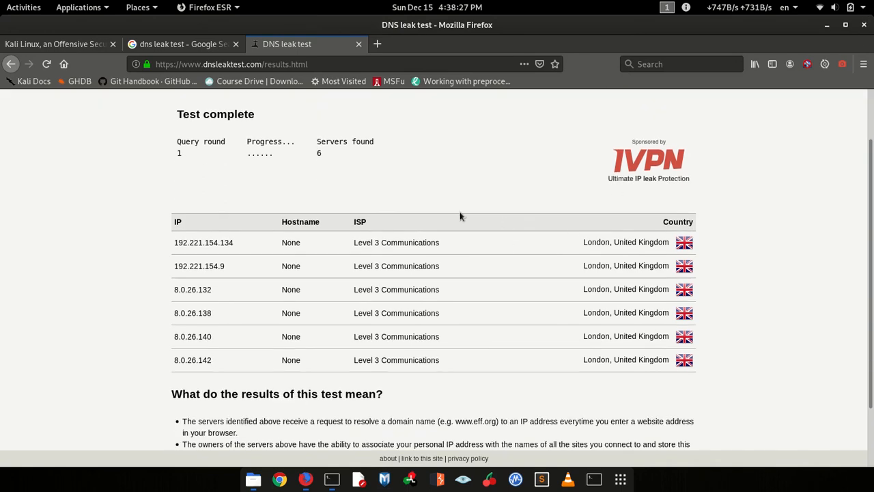